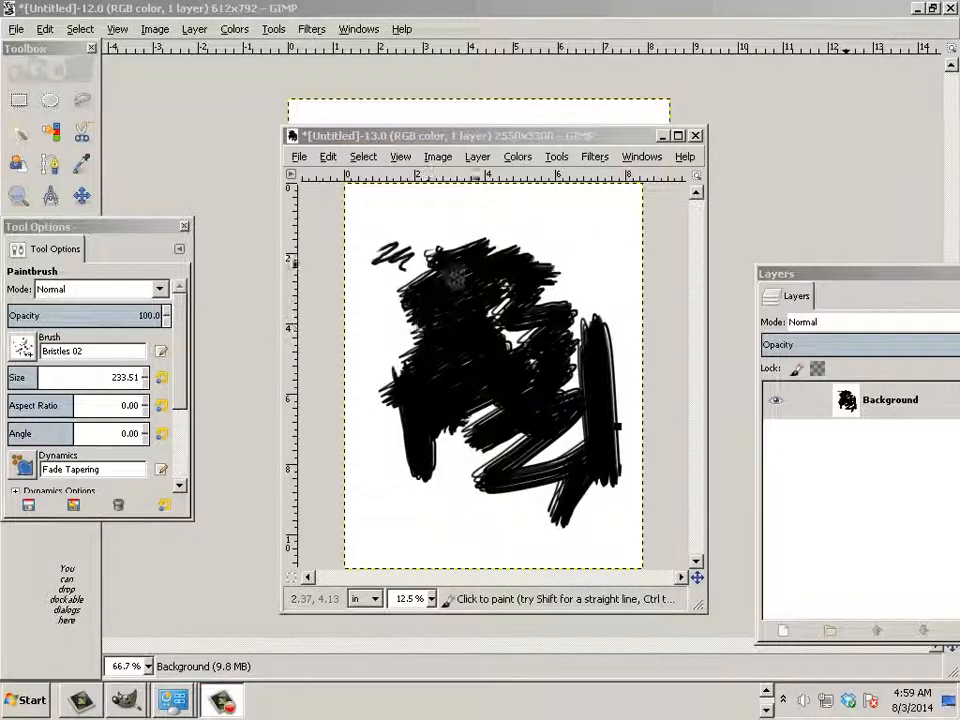
# - Close both scribbled test images discarding changes and maximize the empty GIMP window
pyautogui.click(695, 135)
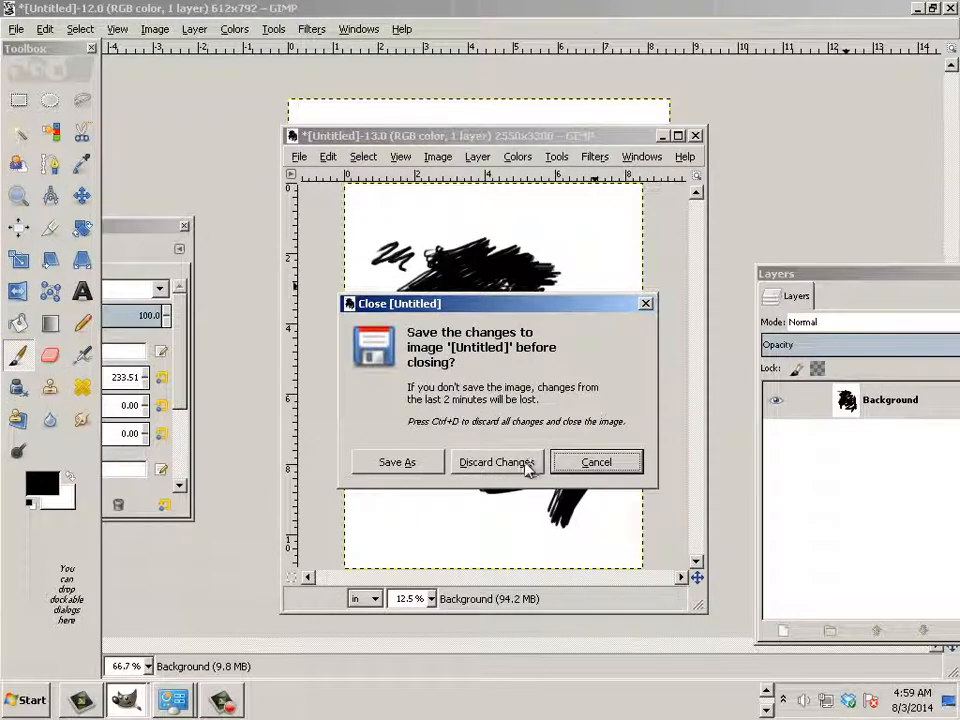
pyautogui.click(497, 462)
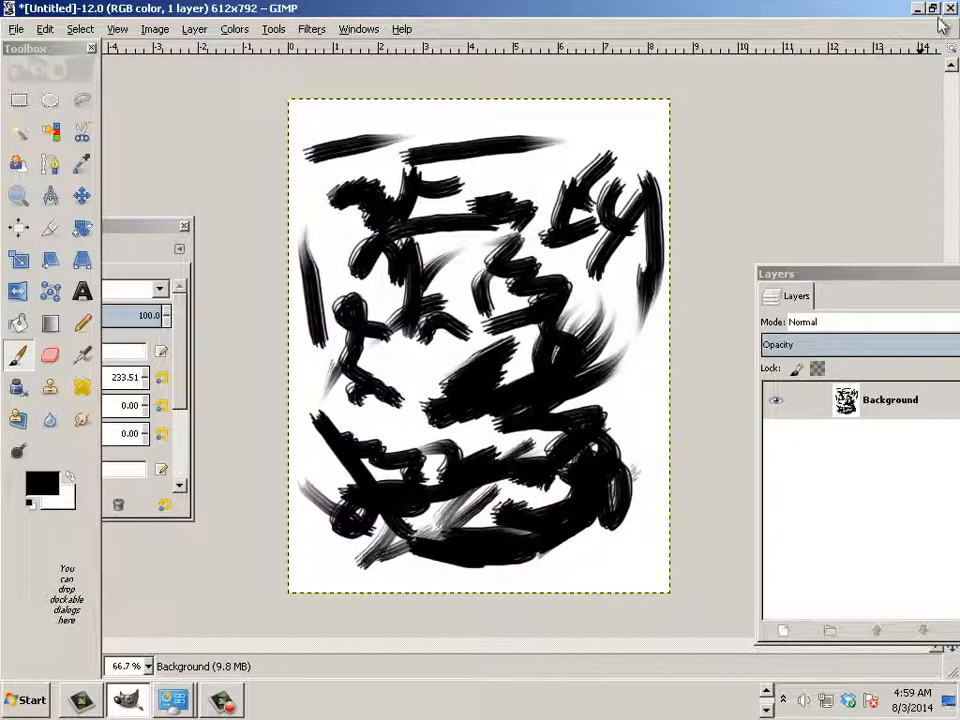
pyautogui.click(949, 10)
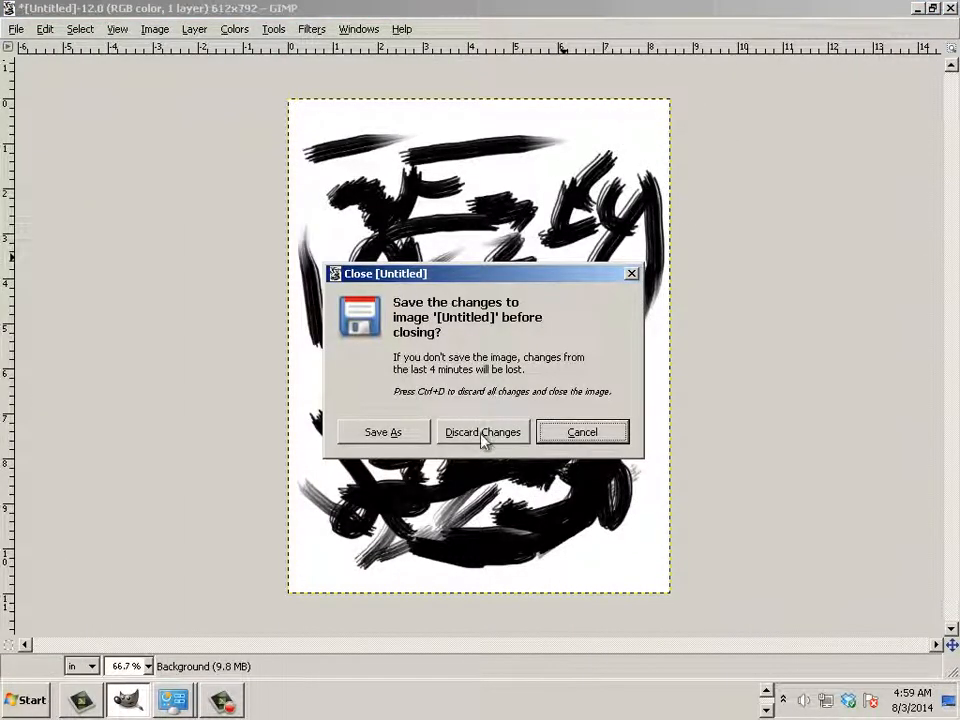
pyautogui.click(482, 432)
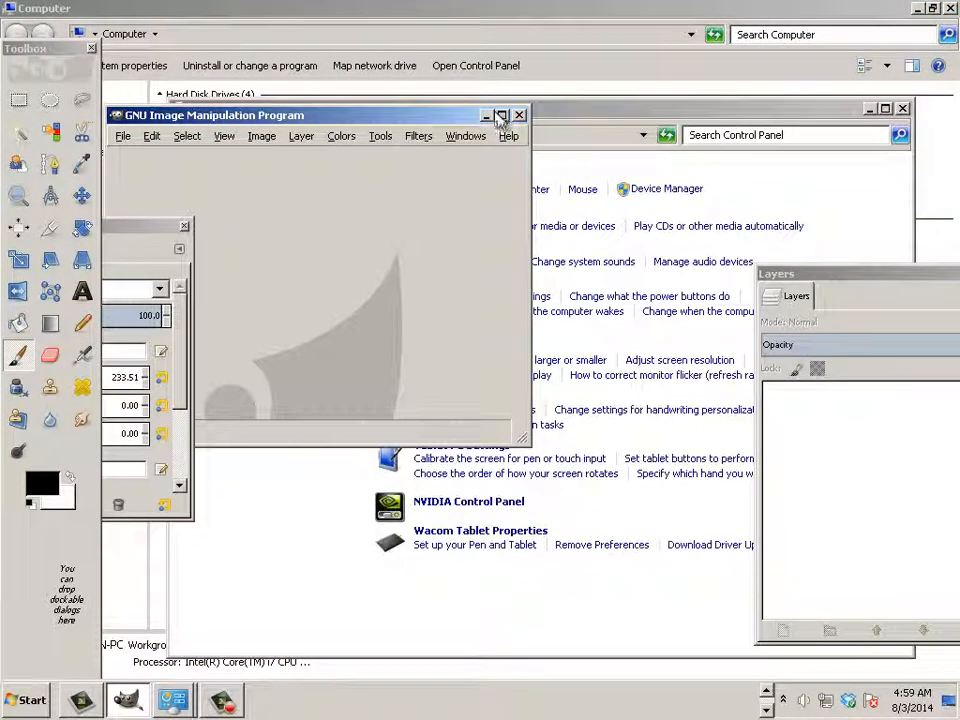
pyautogui.click(499, 114)
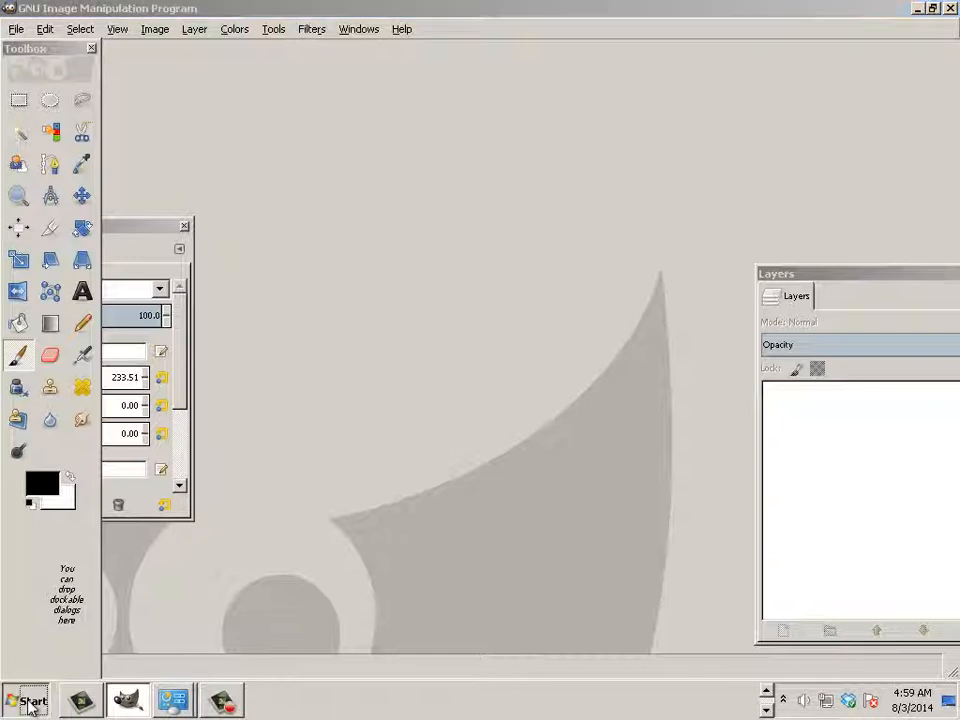
# - Reach the System page via Control Panel > System and Security to see the 12.0 GB RAM
pyautogui.click(30, 692)
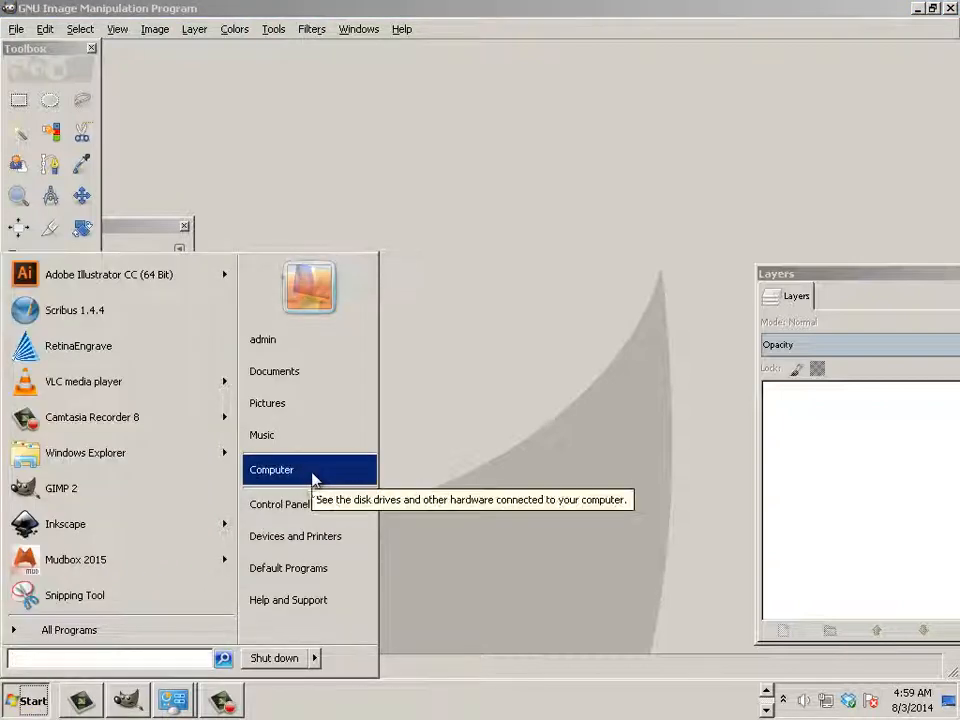
pyautogui.moveTo(280, 504)
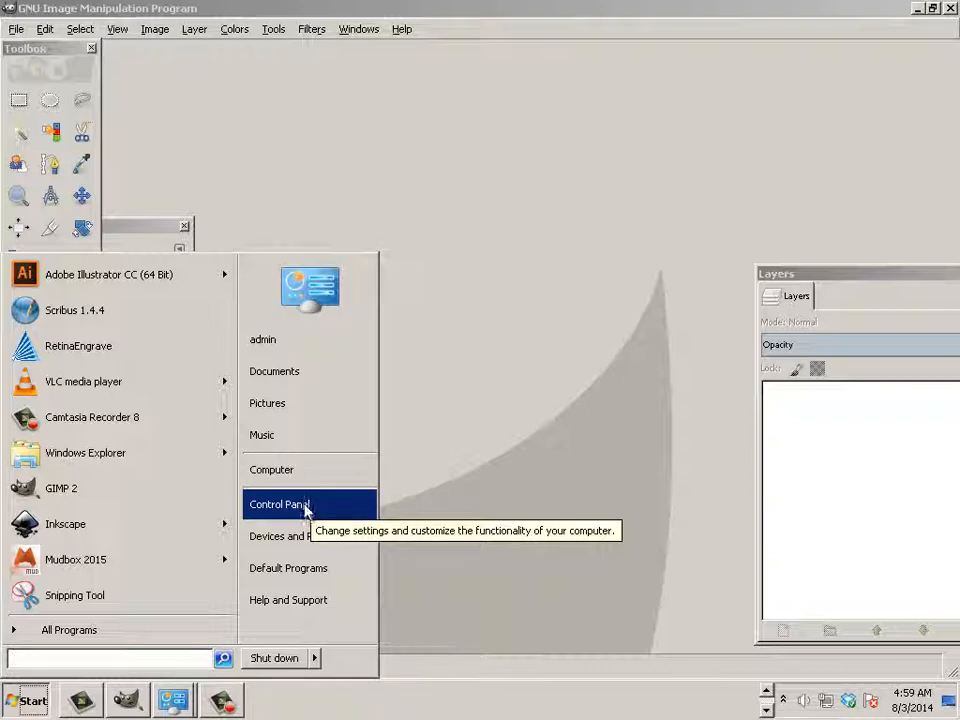
pyautogui.click(279, 504)
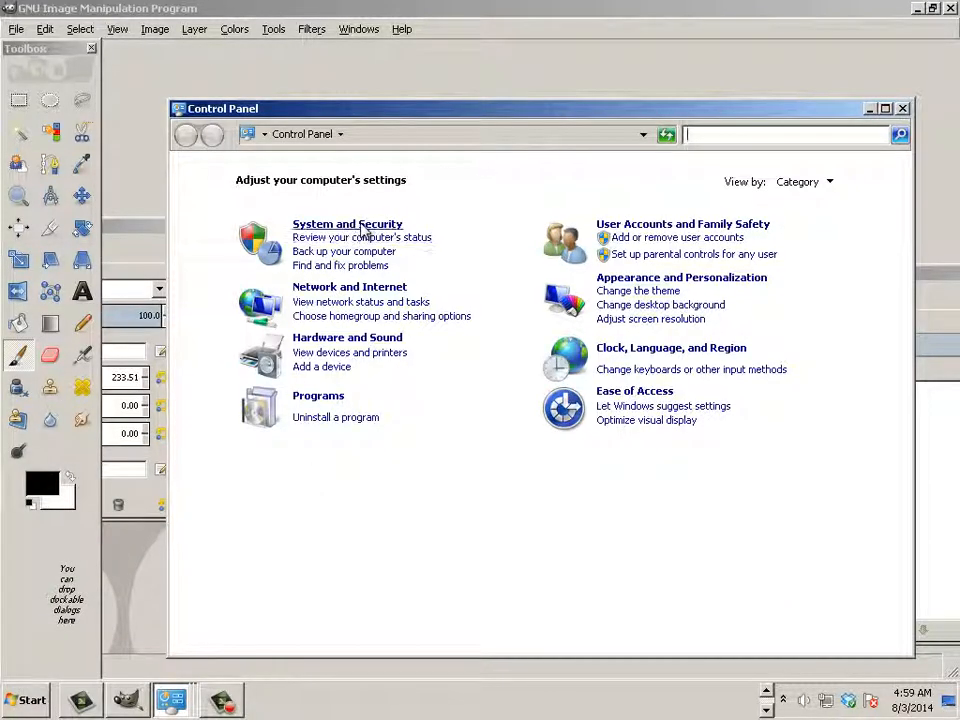
pyautogui.click(347, 223)
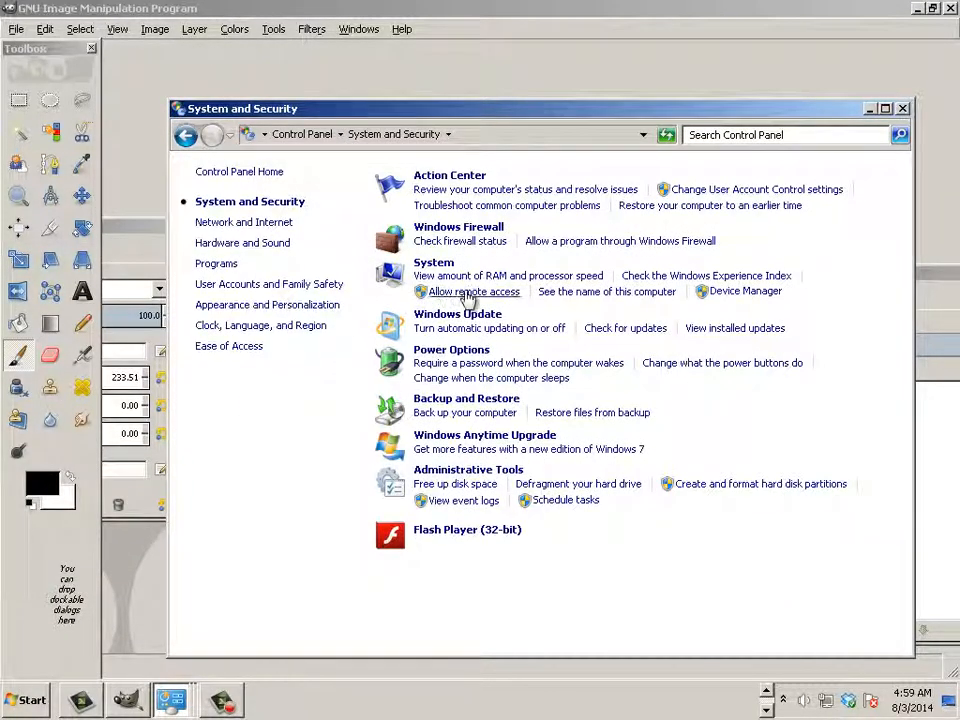
pyautogui.moveTo(445, 272)
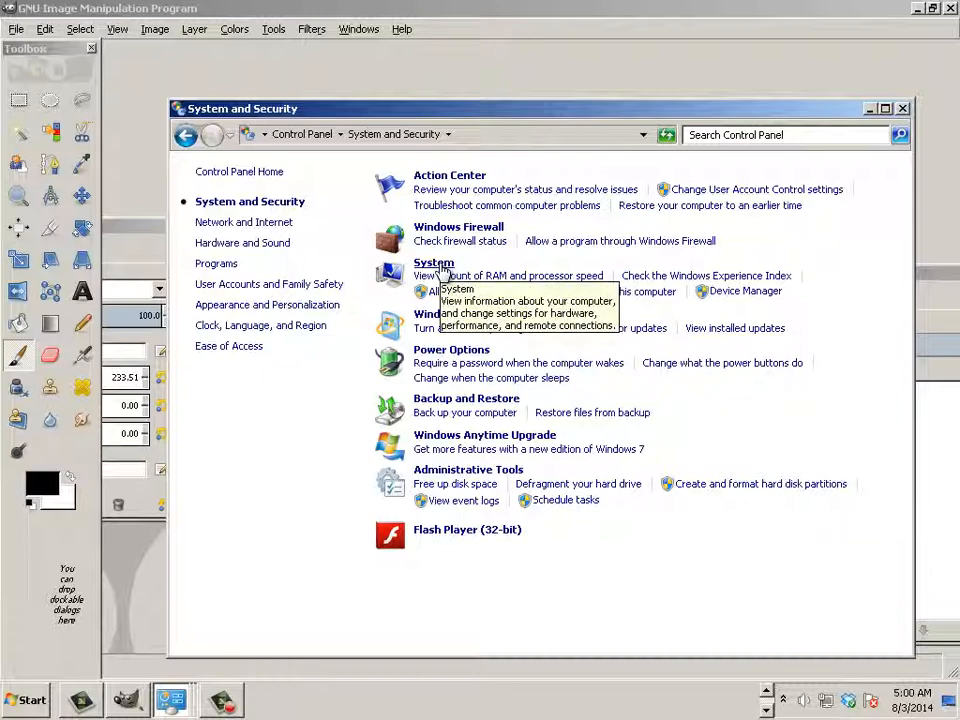
pyautogui.click(432, 262)
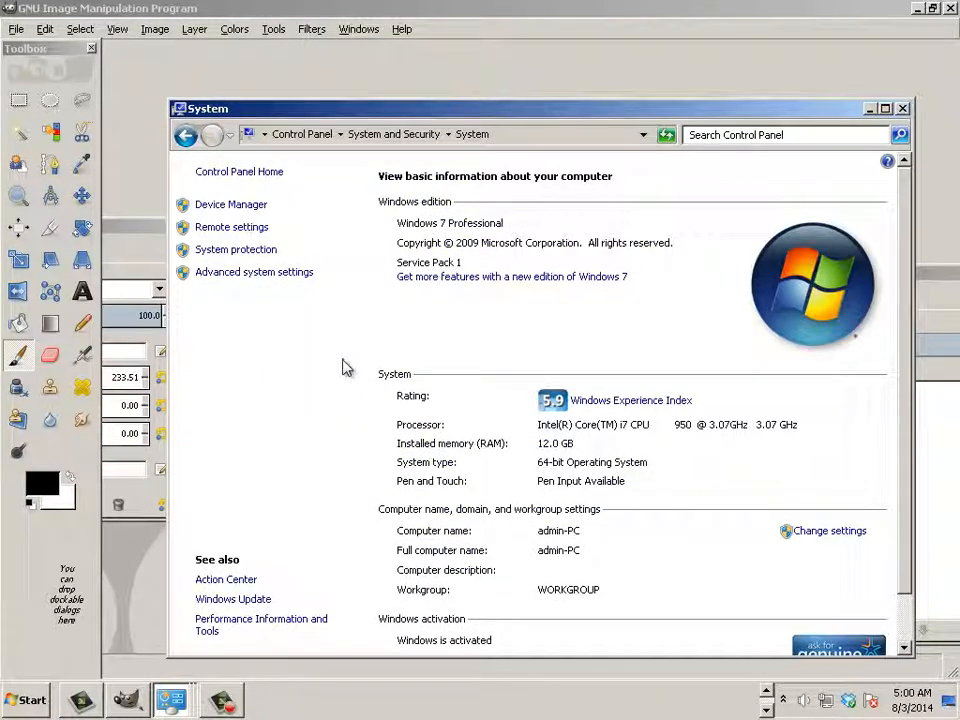
pyautogui.moveTo(538, 462)
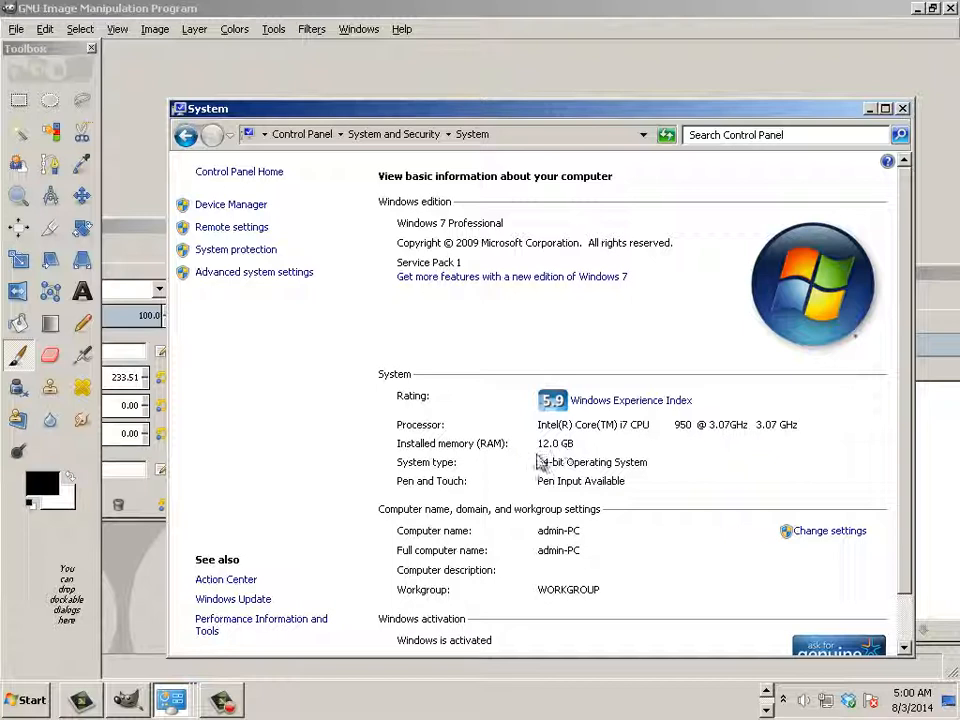
pyautogui.moveTo(562, 458)
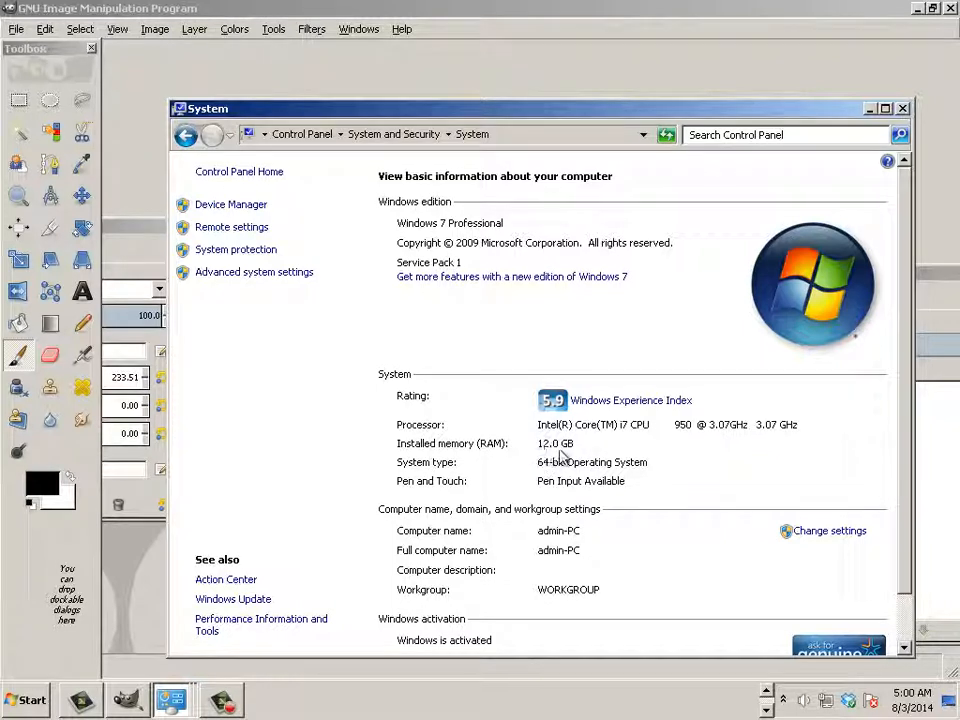
pyautogui.moveTo(570, 458)
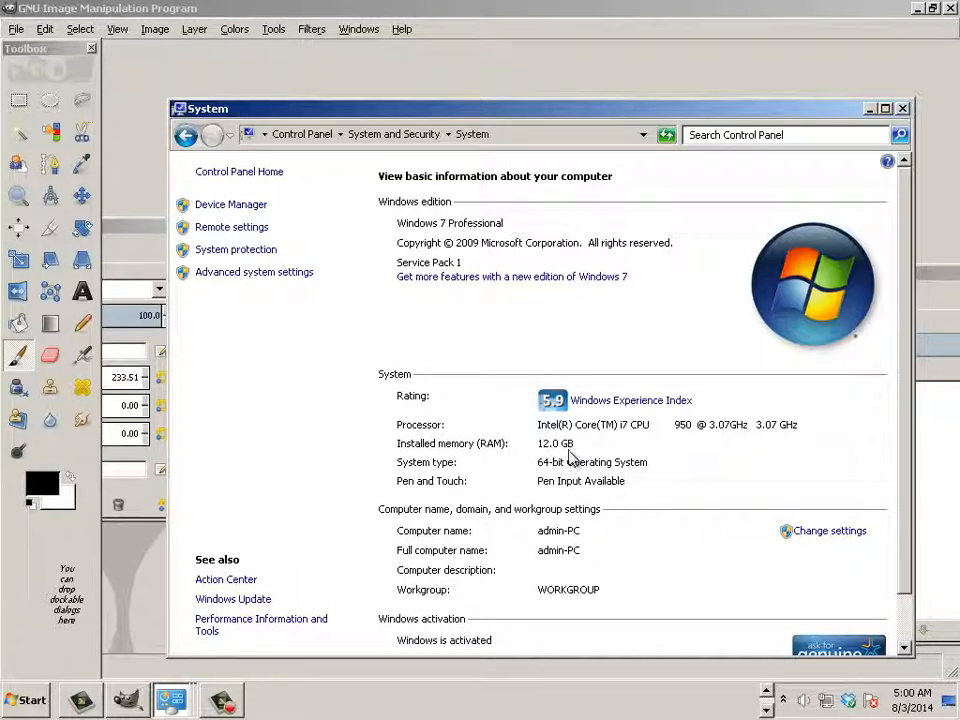
pyautogui.moveTo(485, 97)
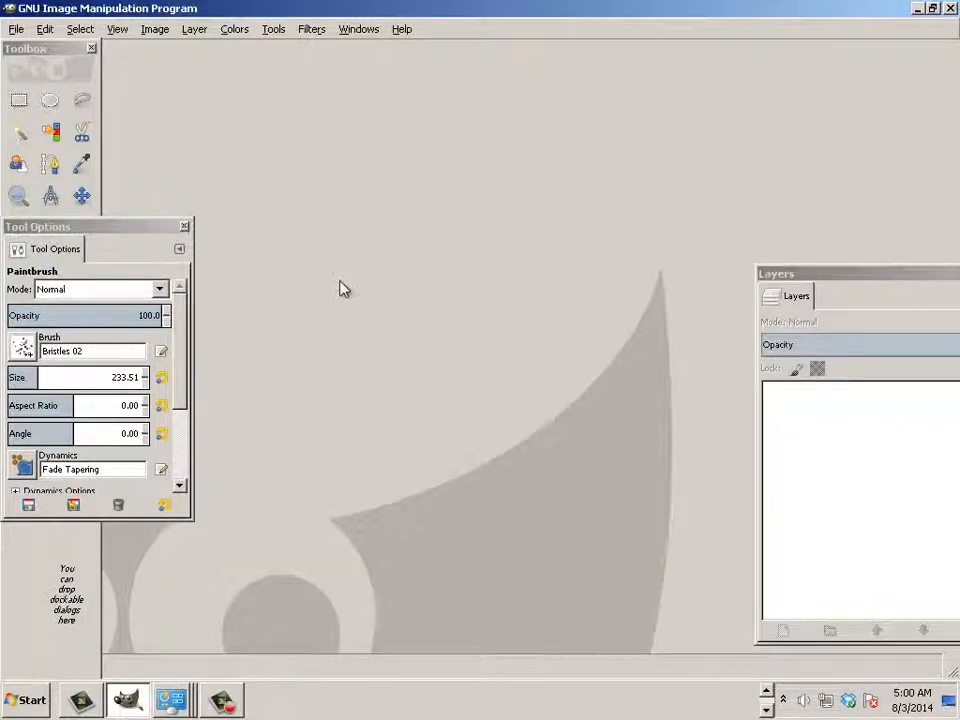
pyautogui.moveTo(167, 318)
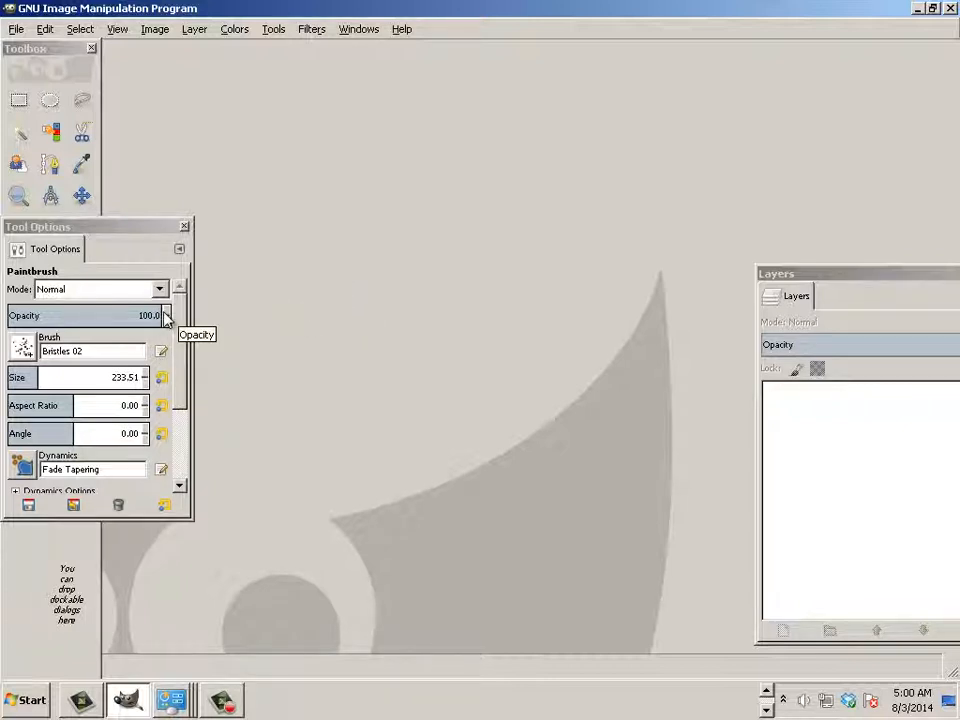
pyautogui.moveTo(85, 374)
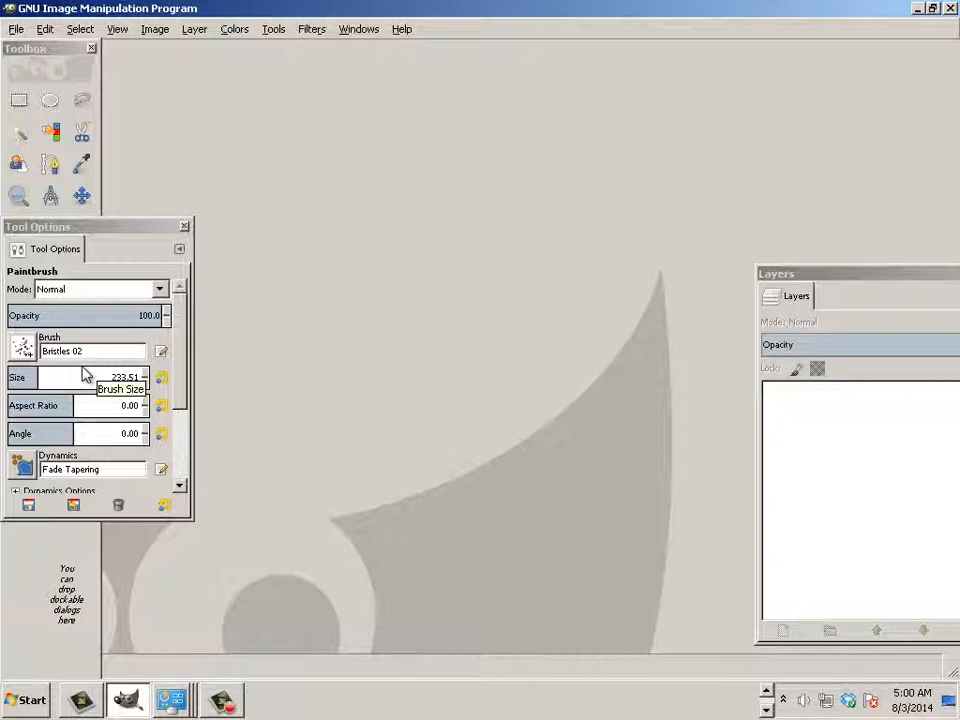
pyautogui.moveTo(233, 252)
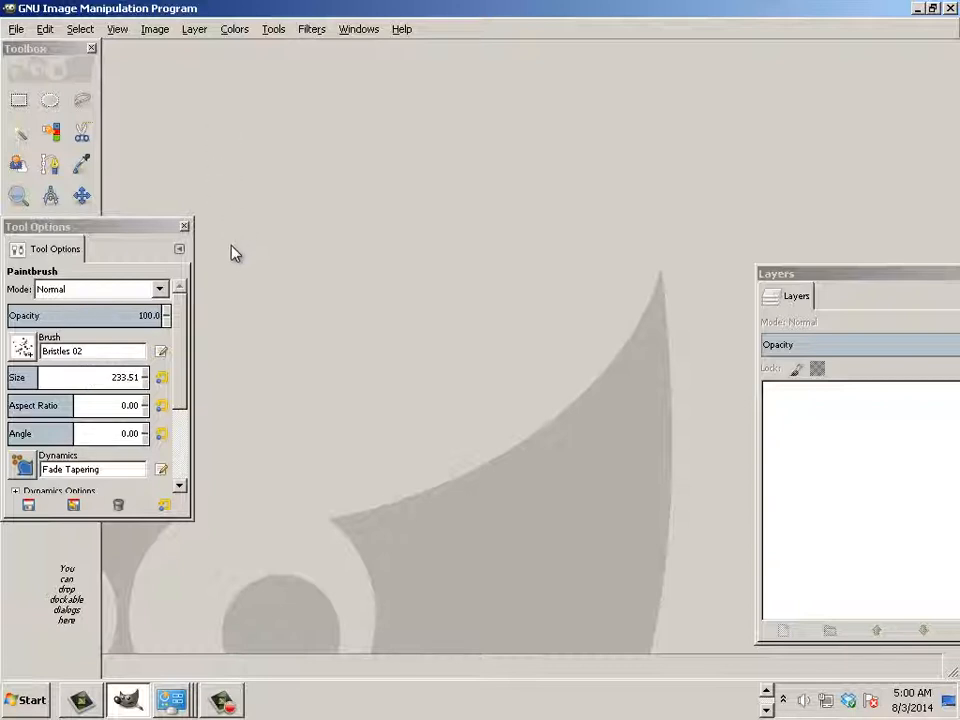
pyautogui.moveTo(174, 146)
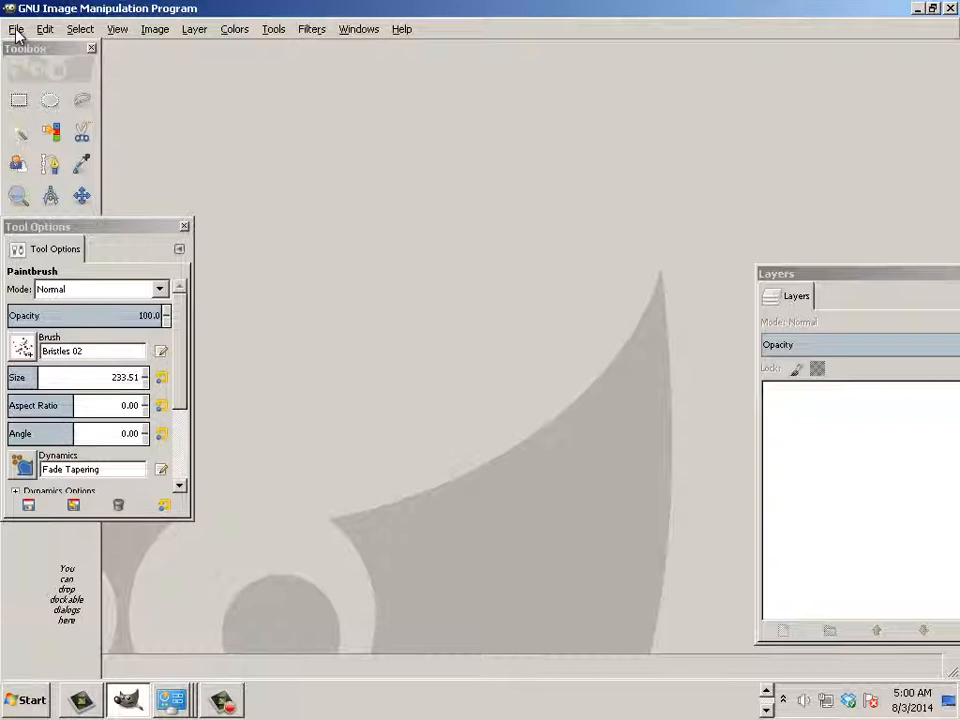
# - Bring up the Preferences dialog from the Edit menu
pyautogui.click(15, 28)
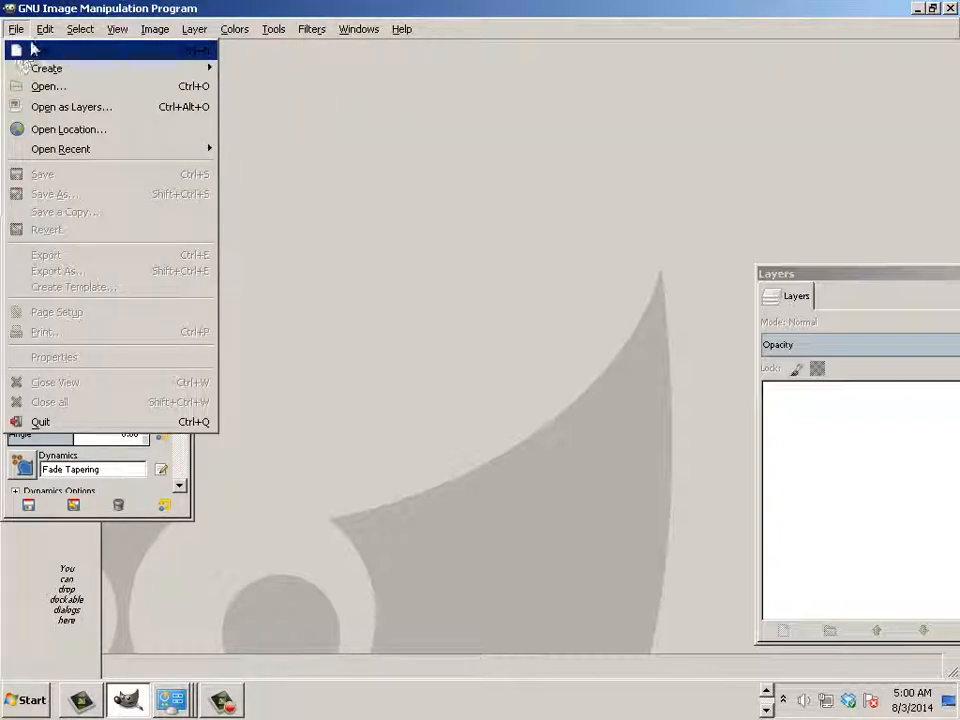
pyautogui.click(37, 29)
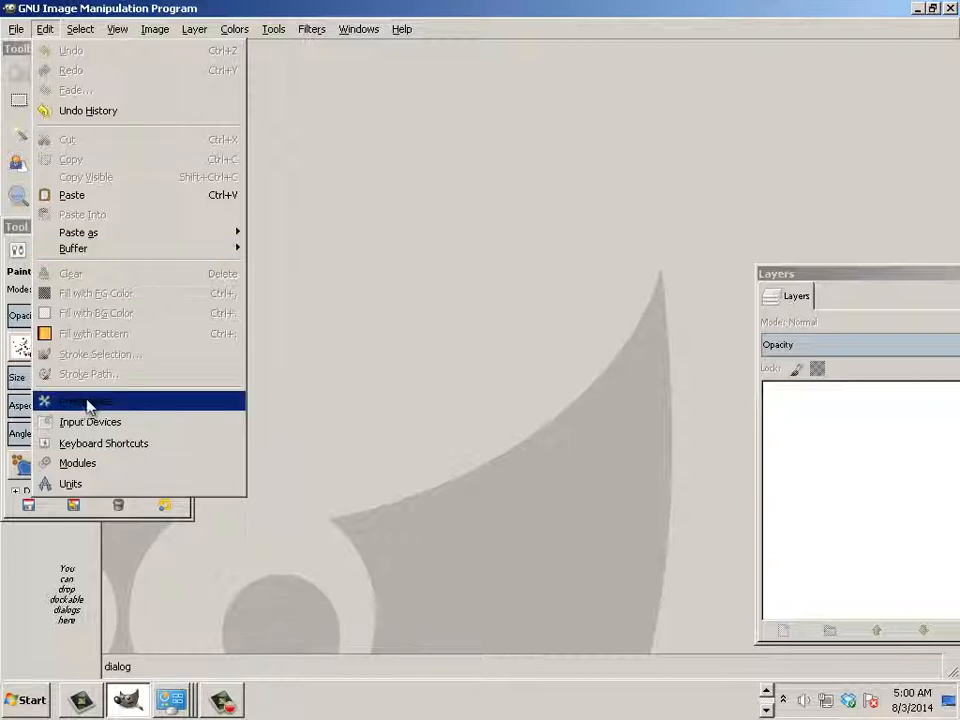
pyautogui.click(88, 401)
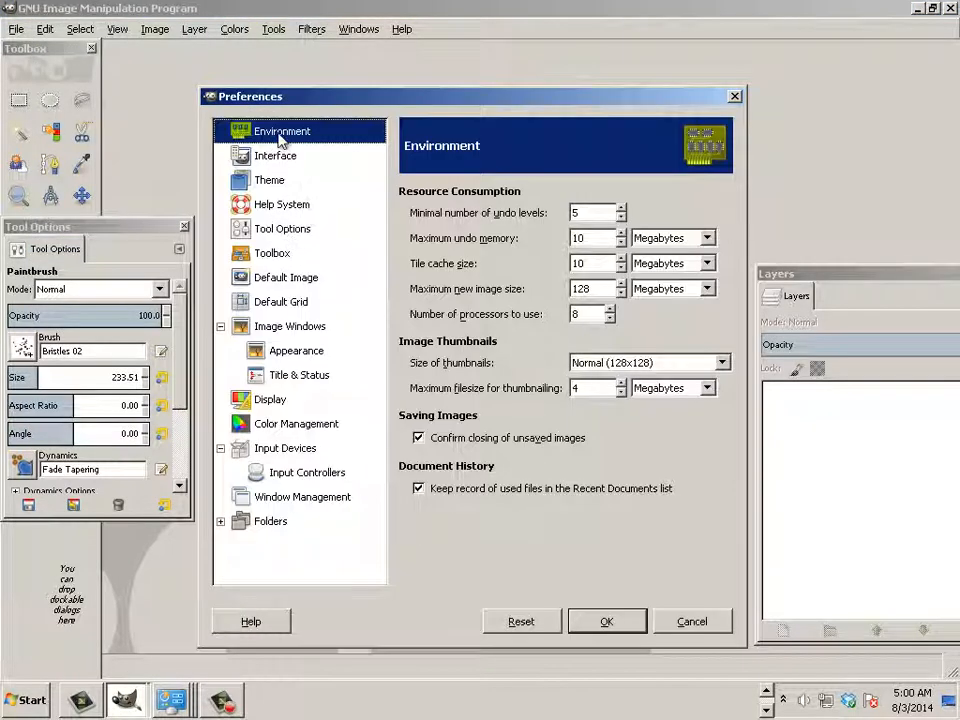
pyautogui.moveTo(542, 246)
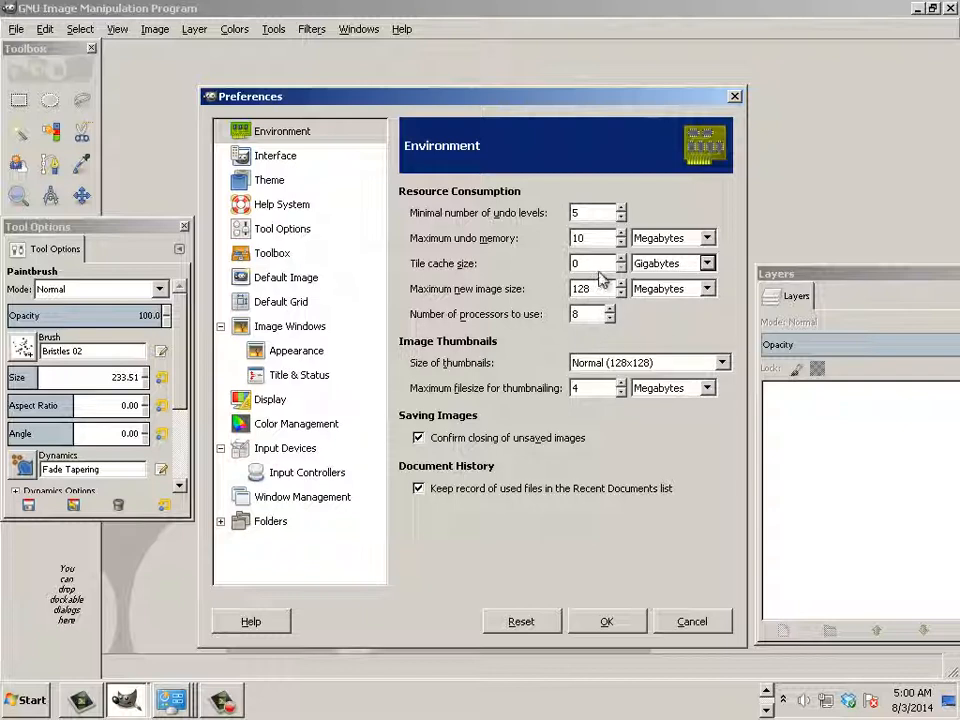
pyautogui.moveTo(445, 270)
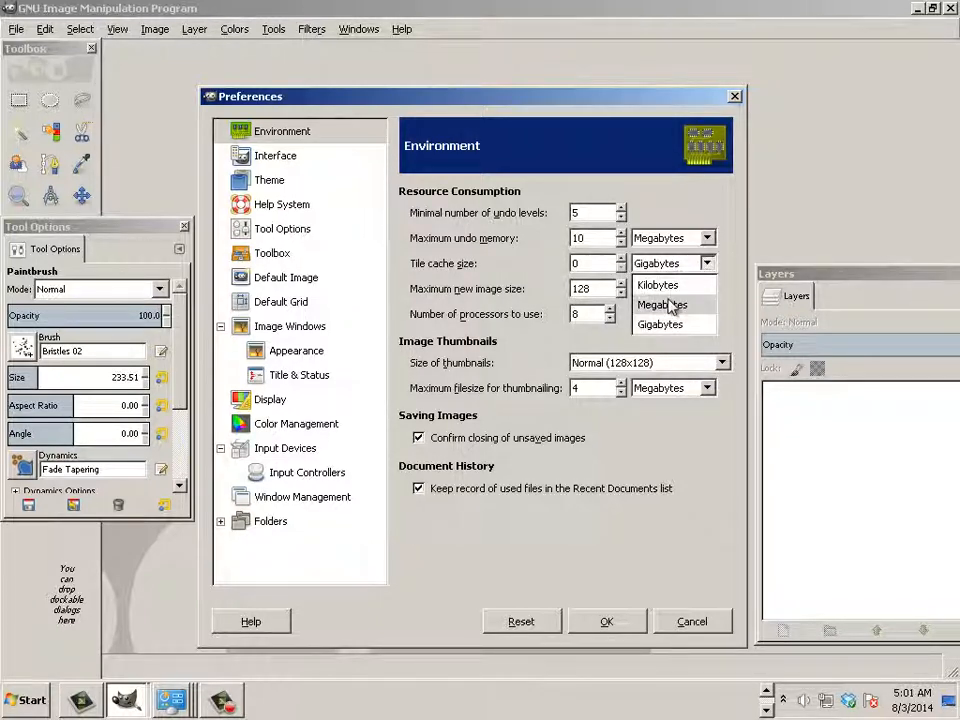
# - Set the tile cache unit to gigabytes and maximum undo memory to 100 MB, then apply
pyautogui.click(664, 304)
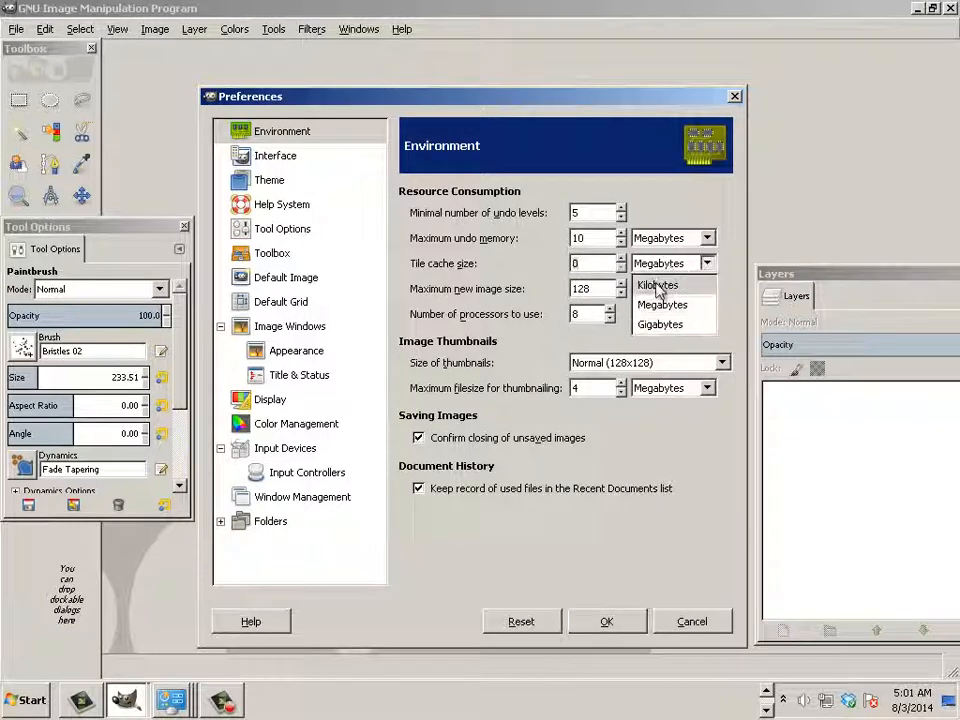
pyautogui.click(659, 324)
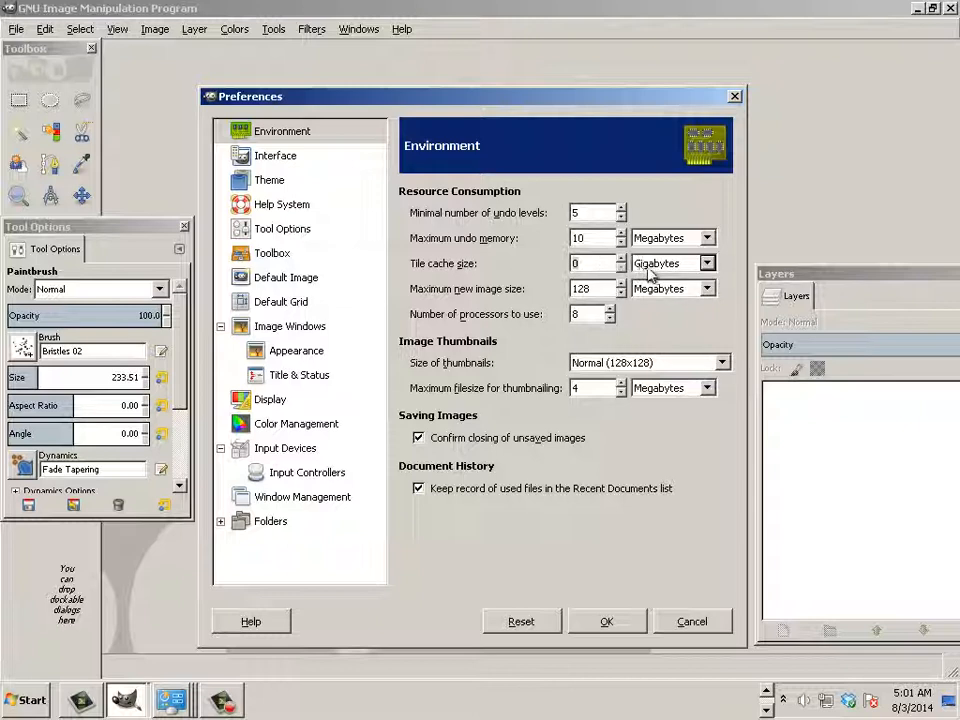
pyautogui.moveTo(705, 278)
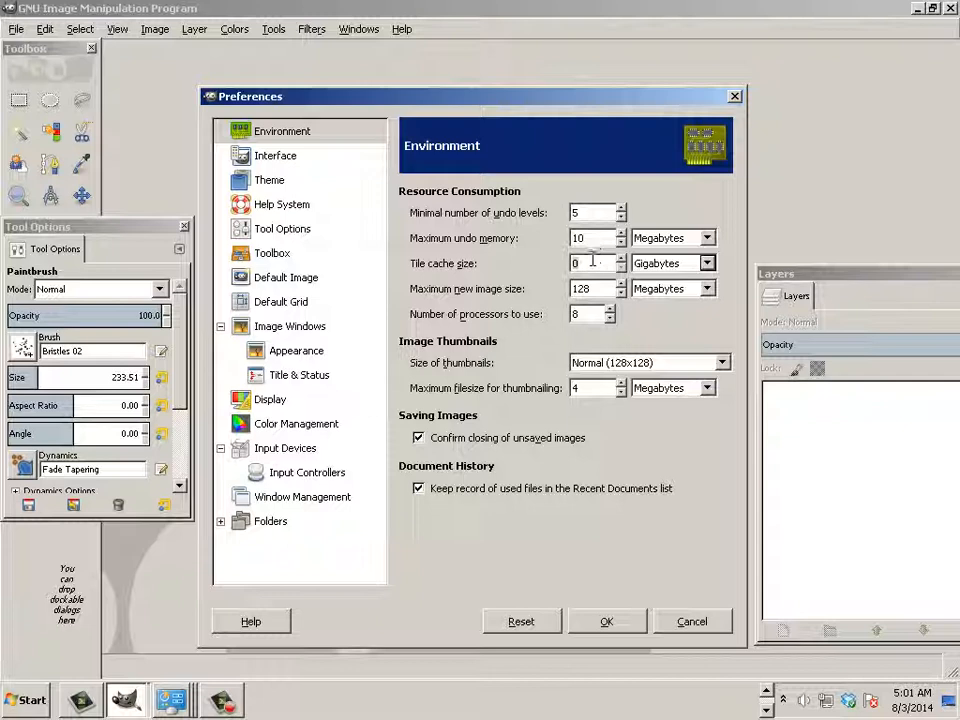
pyautogui.moveTo(530, 276)
pyautogui.write('6')
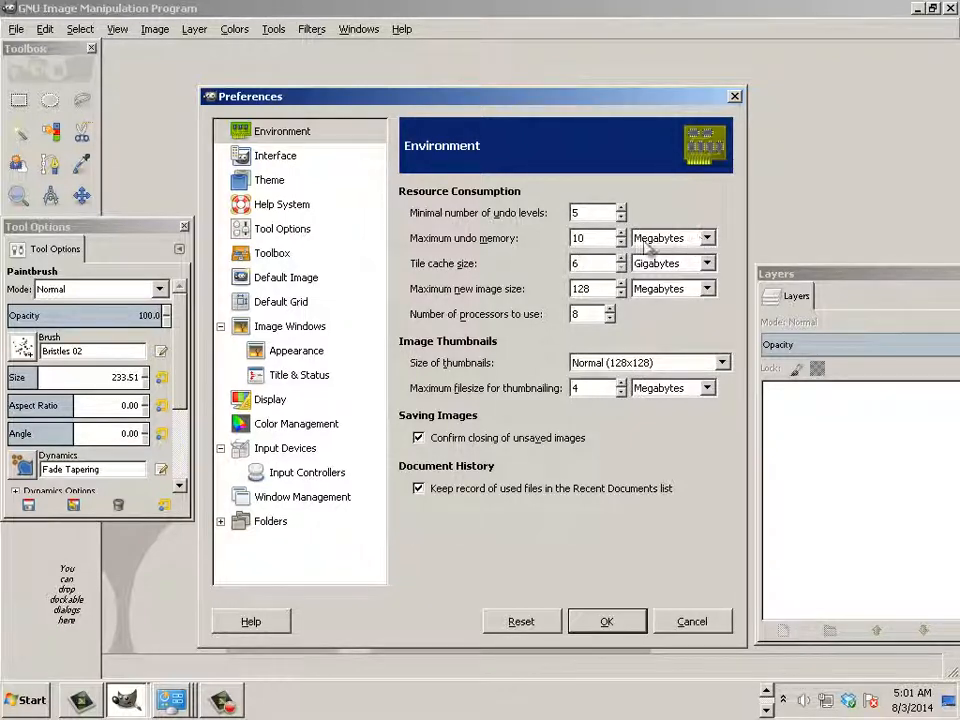
pyautogui.moveTo(457, 245)
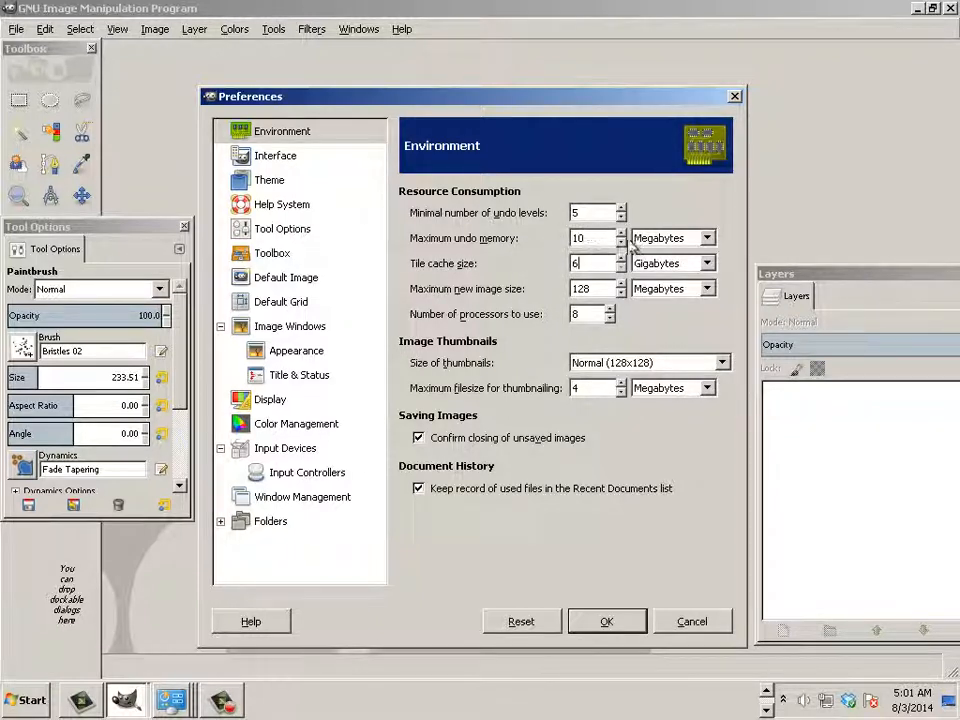
pyautogui.write('100')
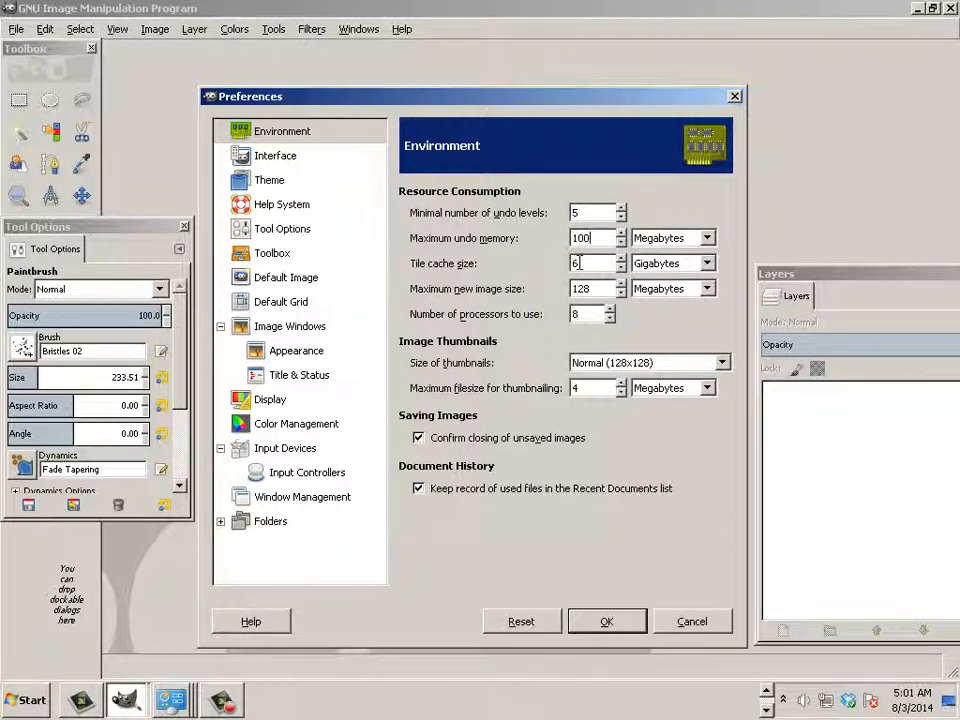
pyautogui.click(607, 621)
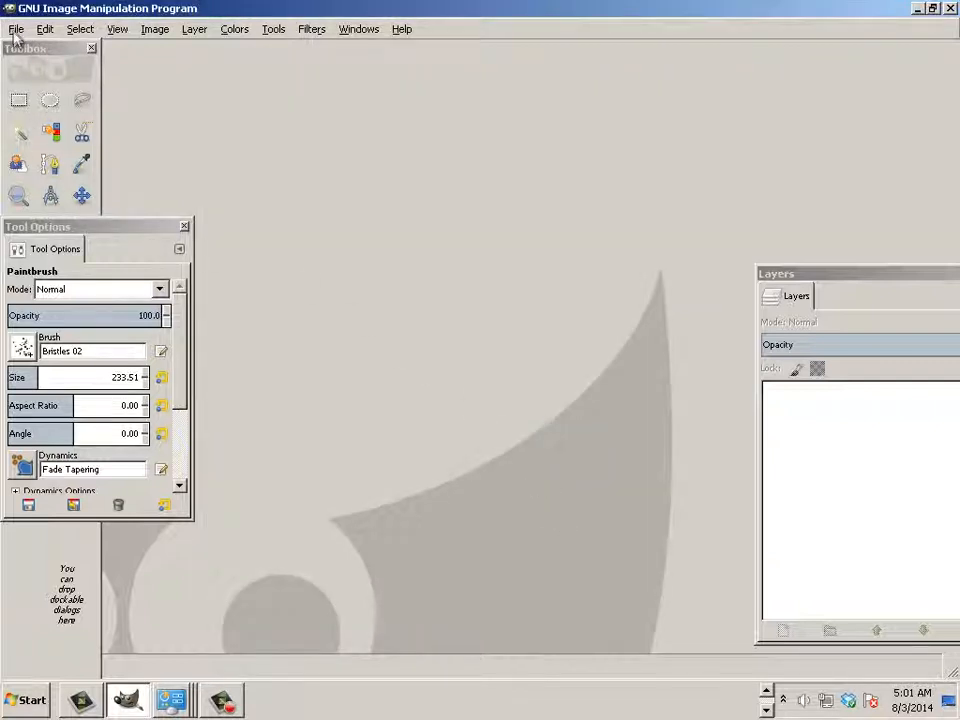
# - Create a new 8.5 × 11 inch image, confirming 300 ppi in Advanced Options
pyautogui.click(13, 28)
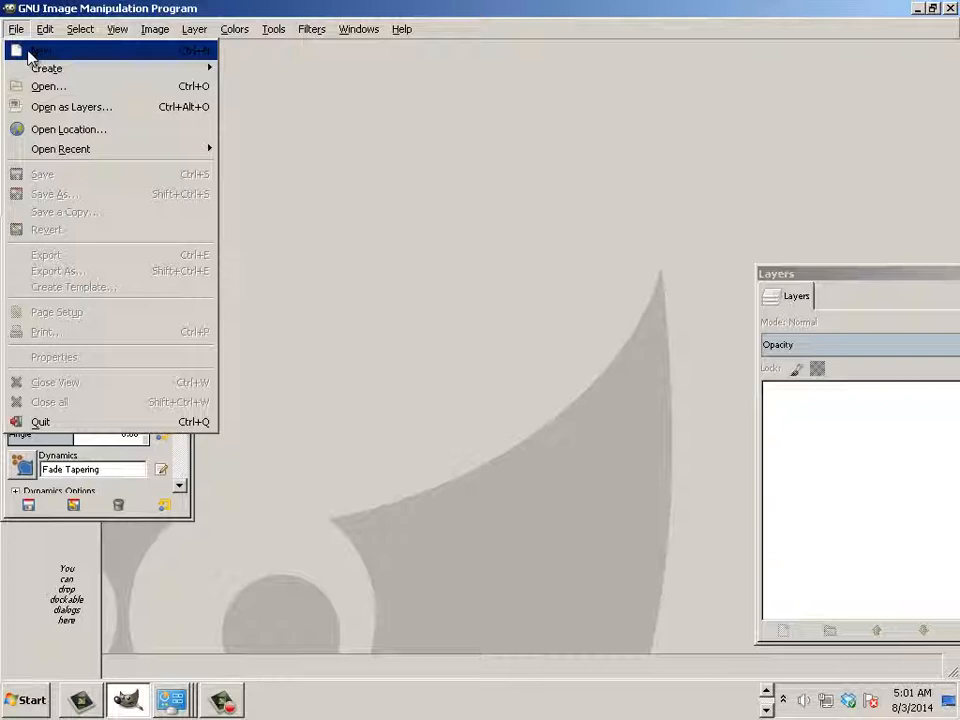
pyautogui.click(45, 47)
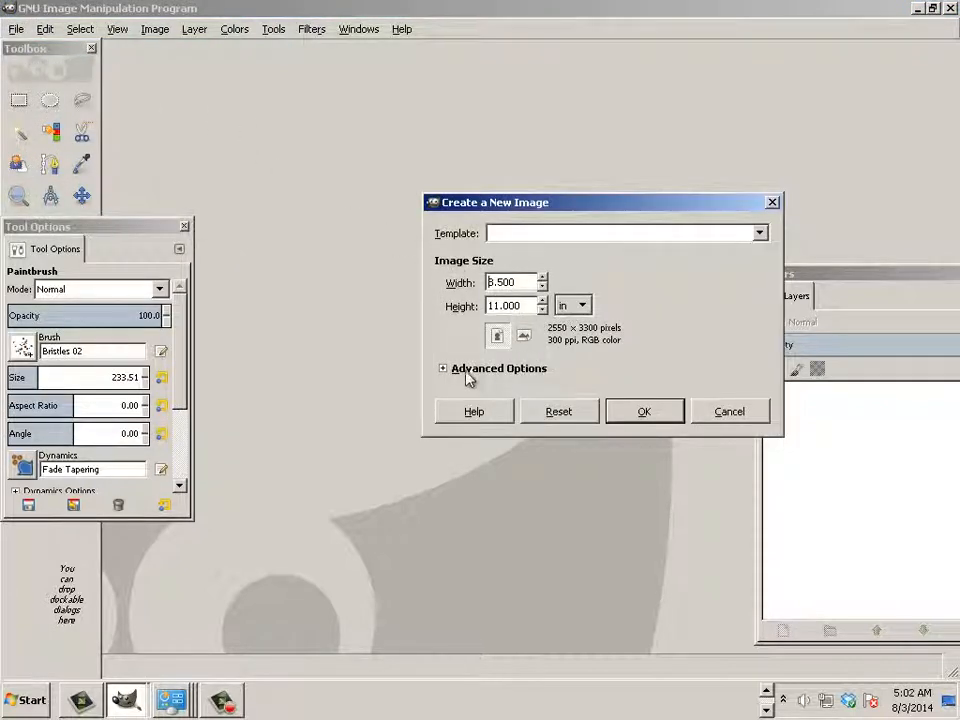
pyautogui.click(443, 368)
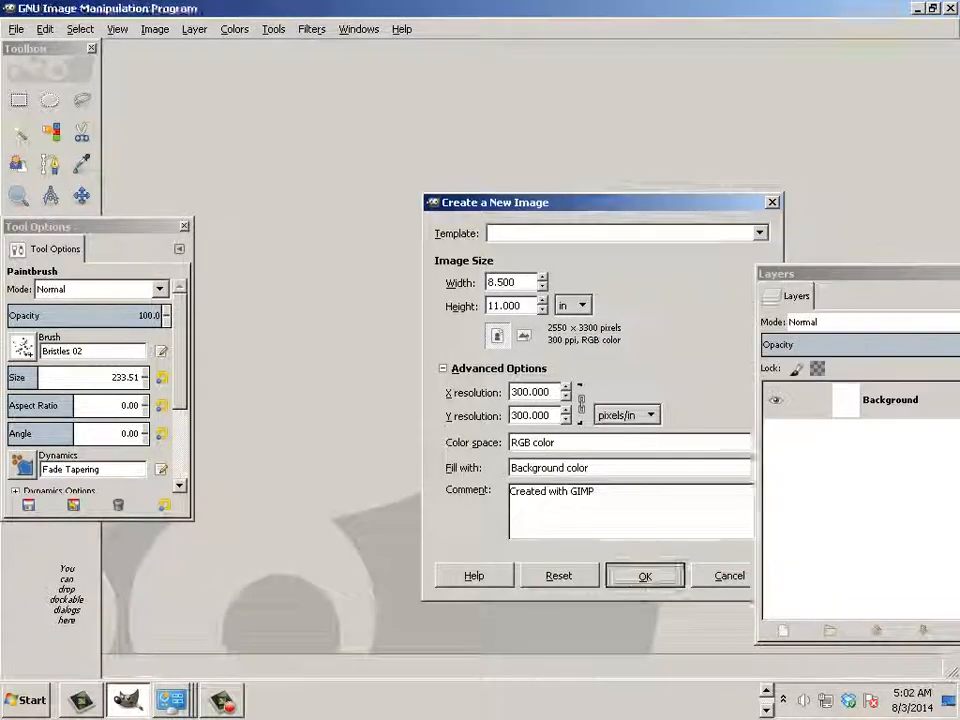
pyautogui.click(650, 575)
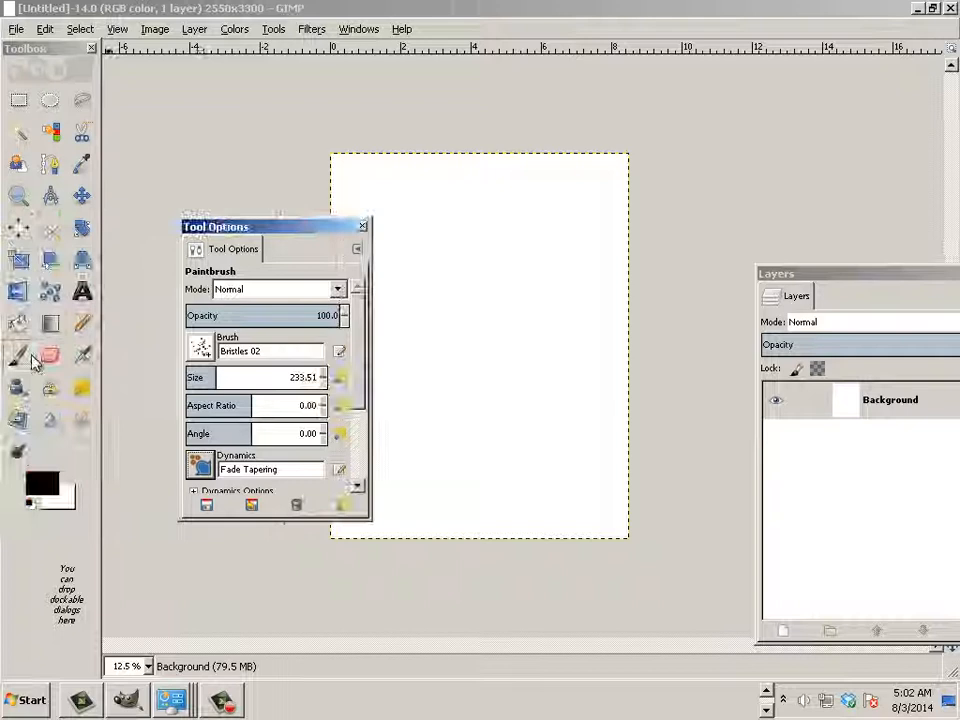
# - Browse the brush picker down to the Bristles 03 brush
pyautogui.click(200, 347)
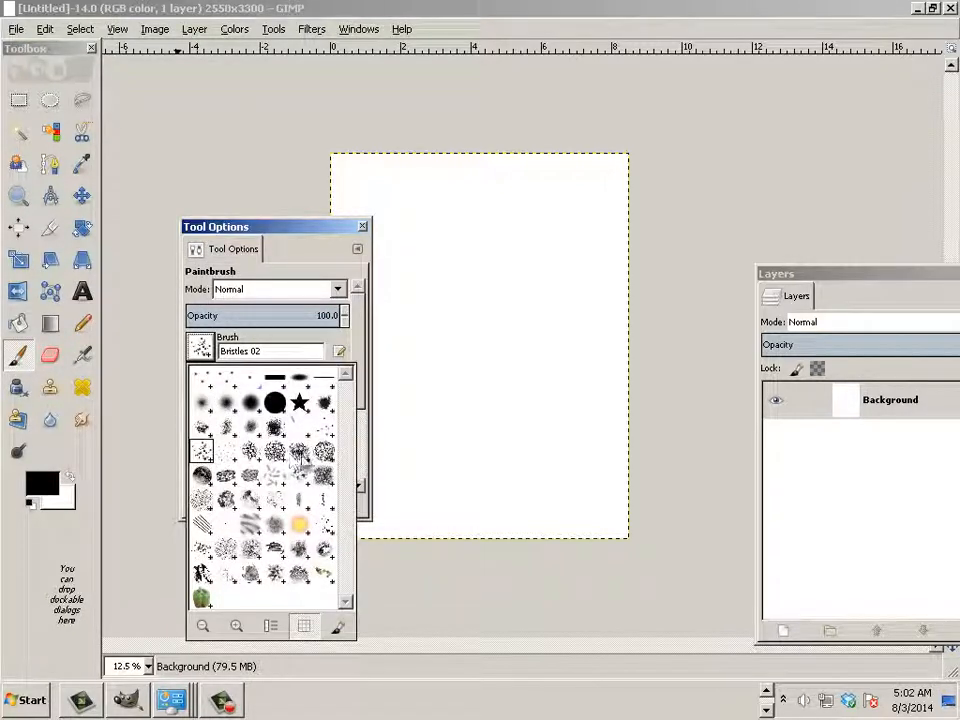
pyautogui.moveTo(255, 468)
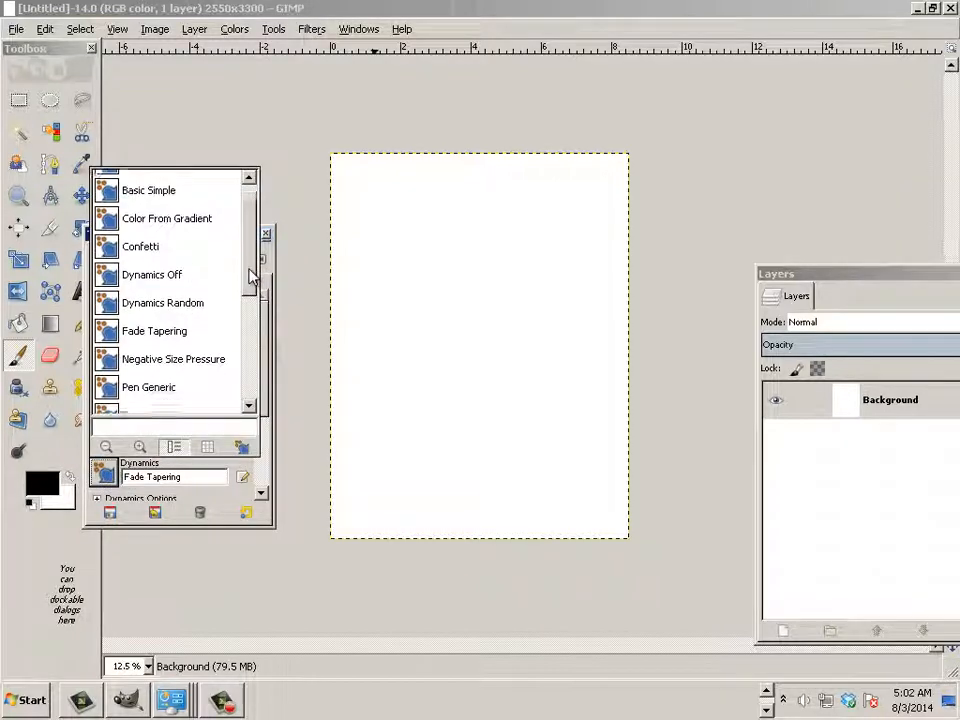
pyautogui.scroll(-3)
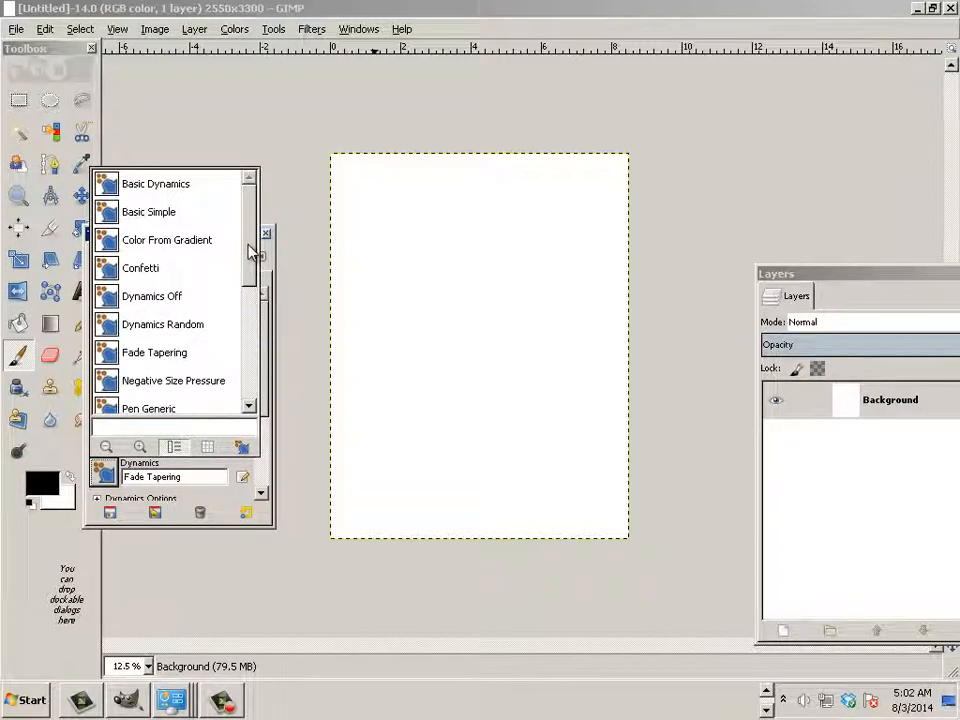
pyautogui.moveTo(212, 296)
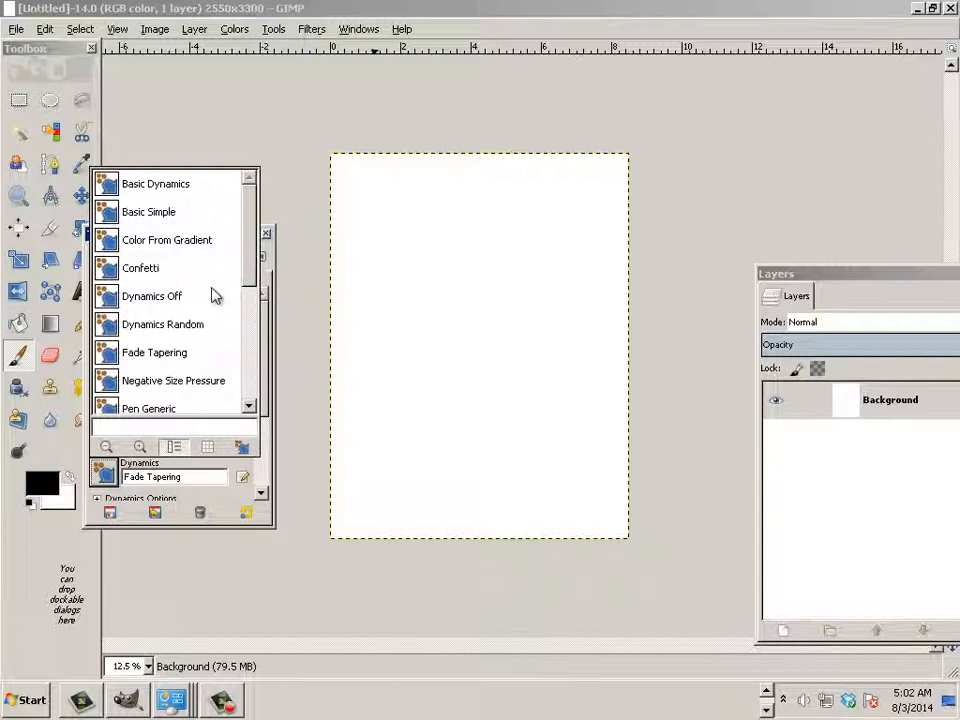
pyautogui.moveTo(167, 349)
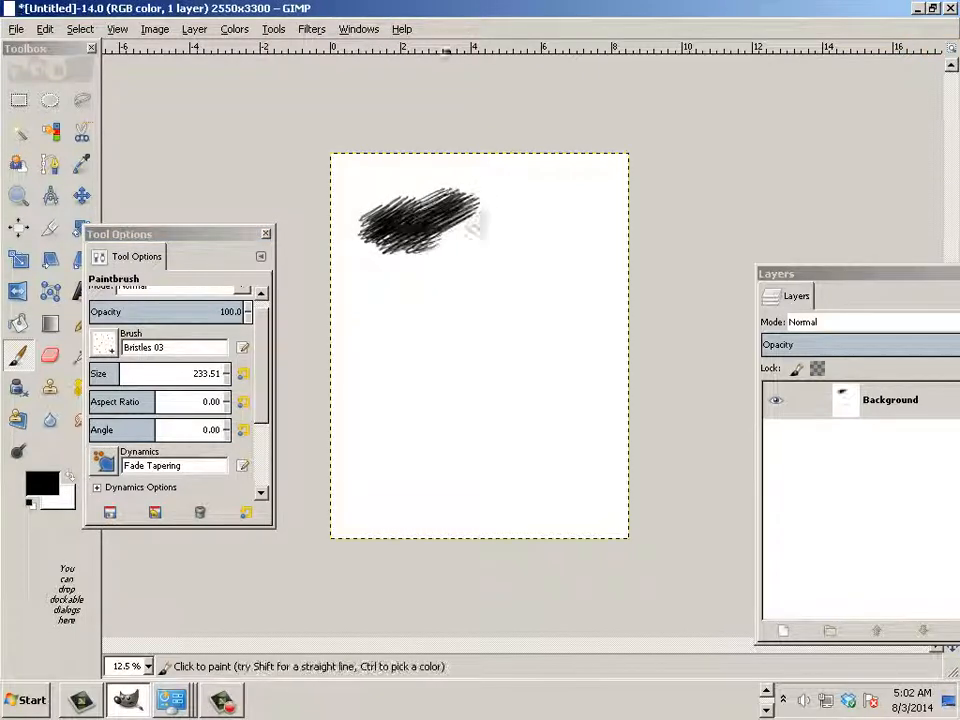
# - Cover the canvas with black bristle strokes, then scribble white strokes over them
pyautogui.moveTo(480, 230); pyautogui.dragTo(560, 290)
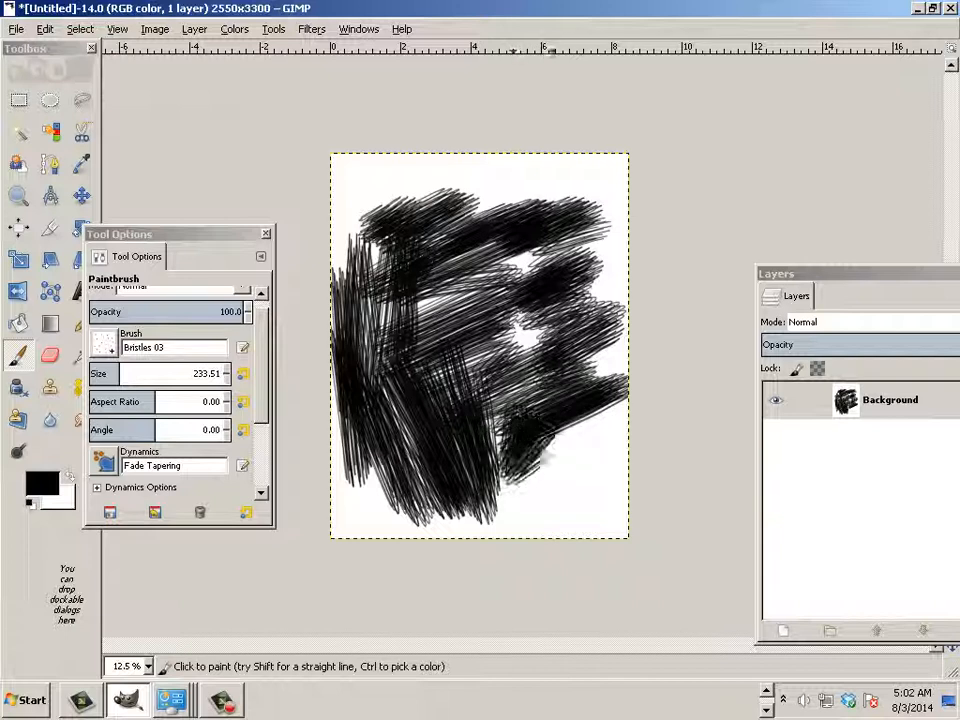
pyautogui.moveTo(480, 420); pyautogui.dragTo(560, 500)
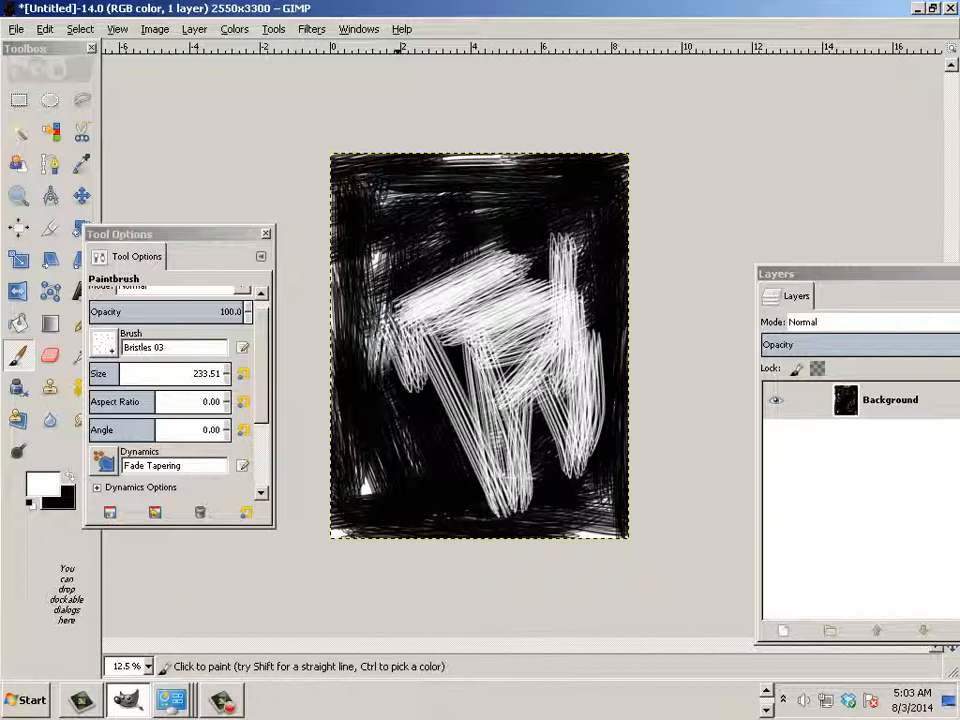
pyautogui.moveTo(420, 250); pyautogui.dragTo(550, 230)
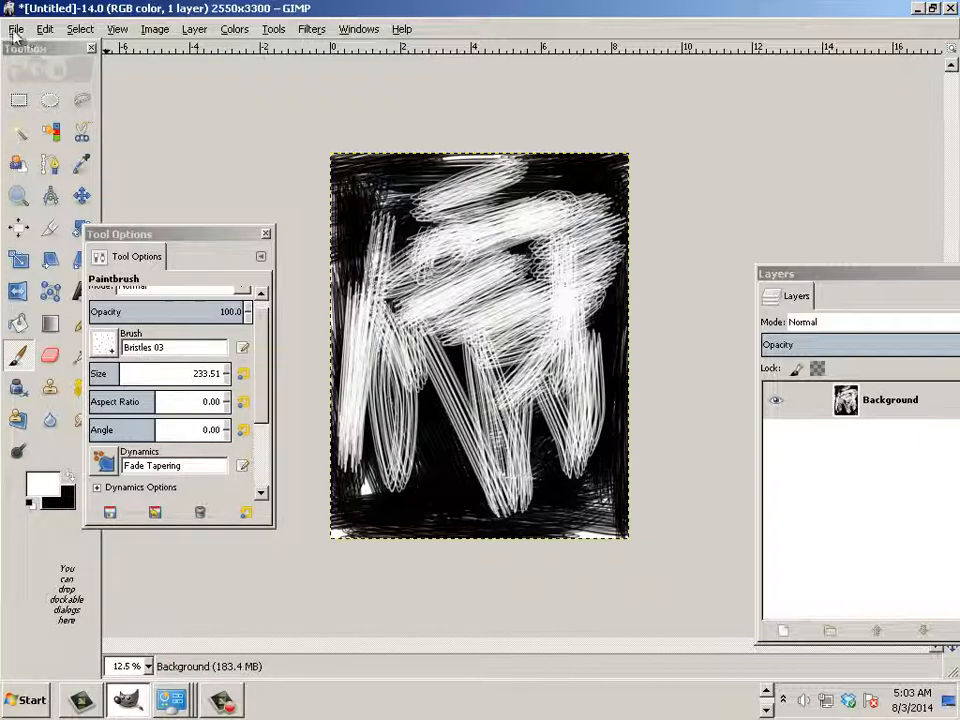
# - Check the tile cache in Preferences and close the dialog keeping the settings
pyautogui.click(15, 28)
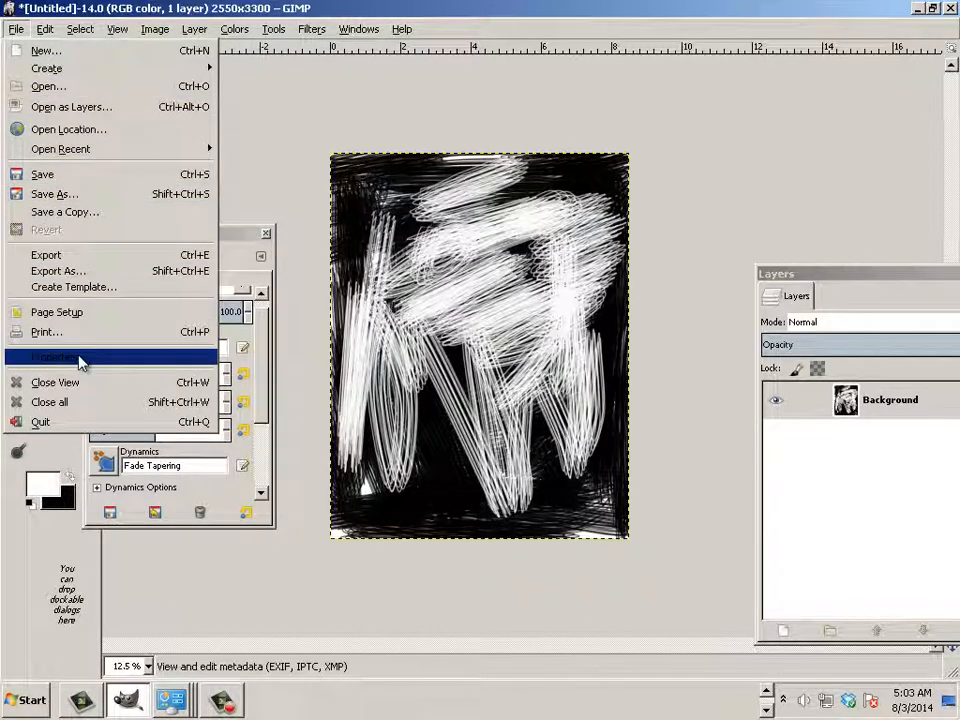
pyautogui.click(42, 28)
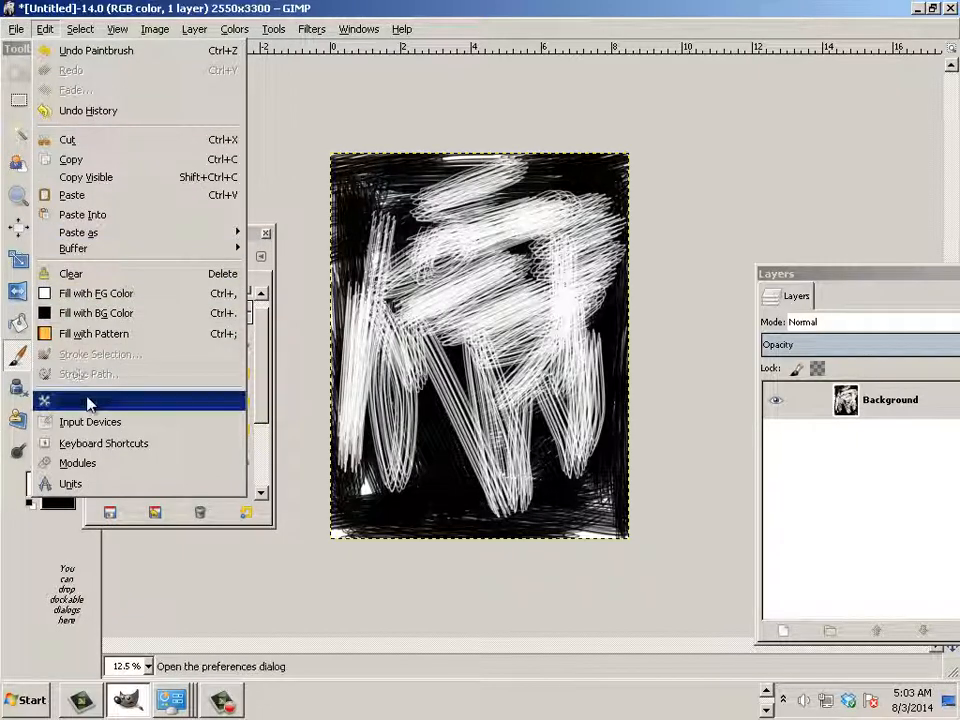
pyautogui.click(60, 402)
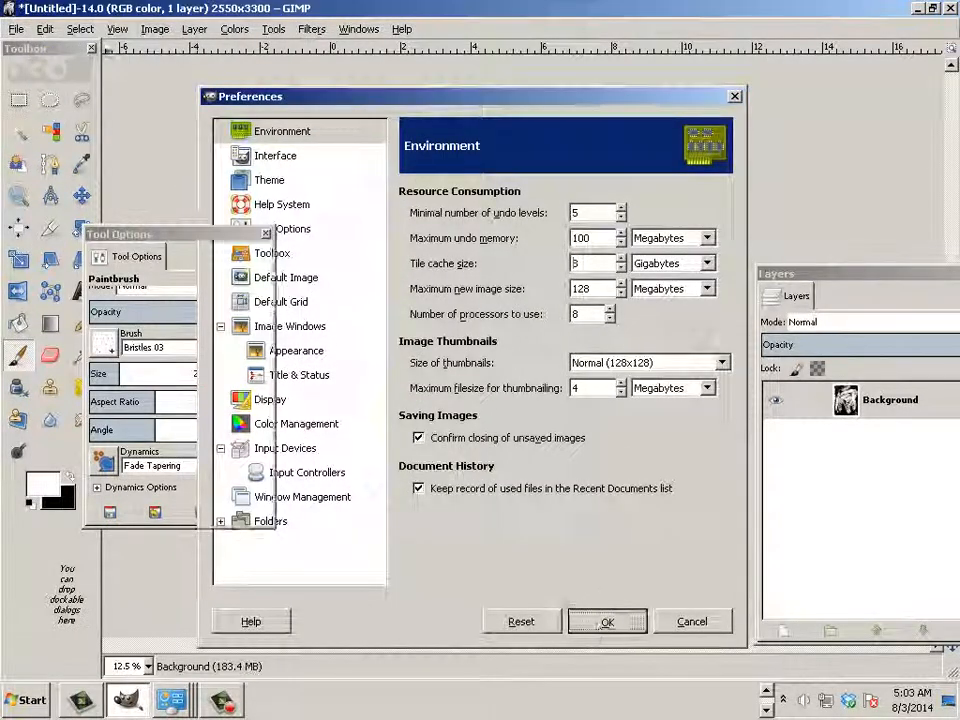
pyautogui.click(607, 621)
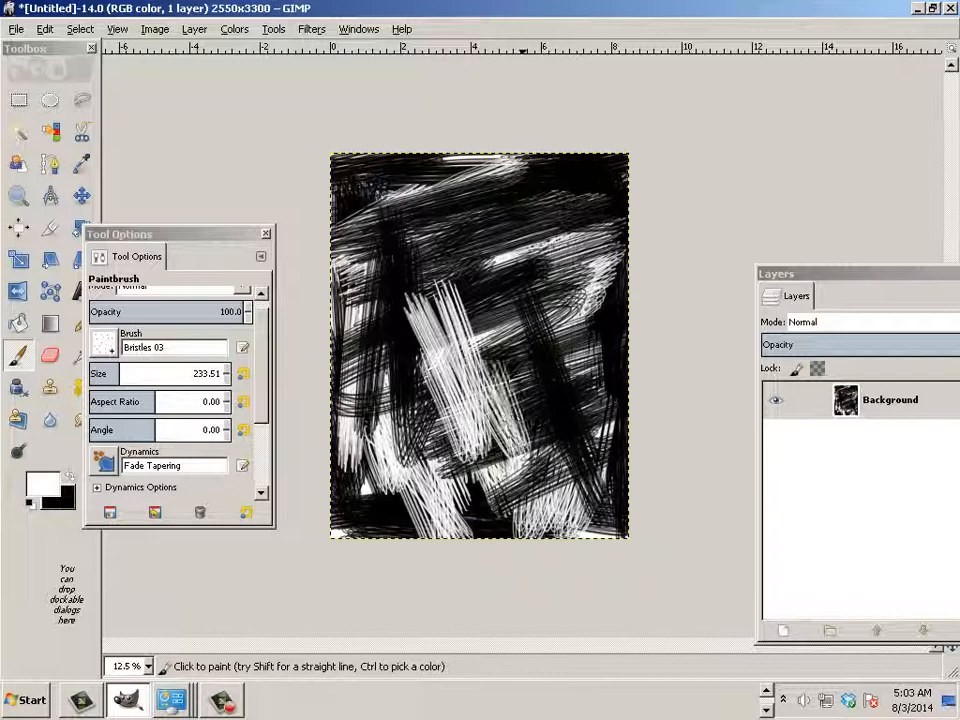
# - After repainting black strokes, reopen the Environment preferences
pyautogui.click(14, 28)
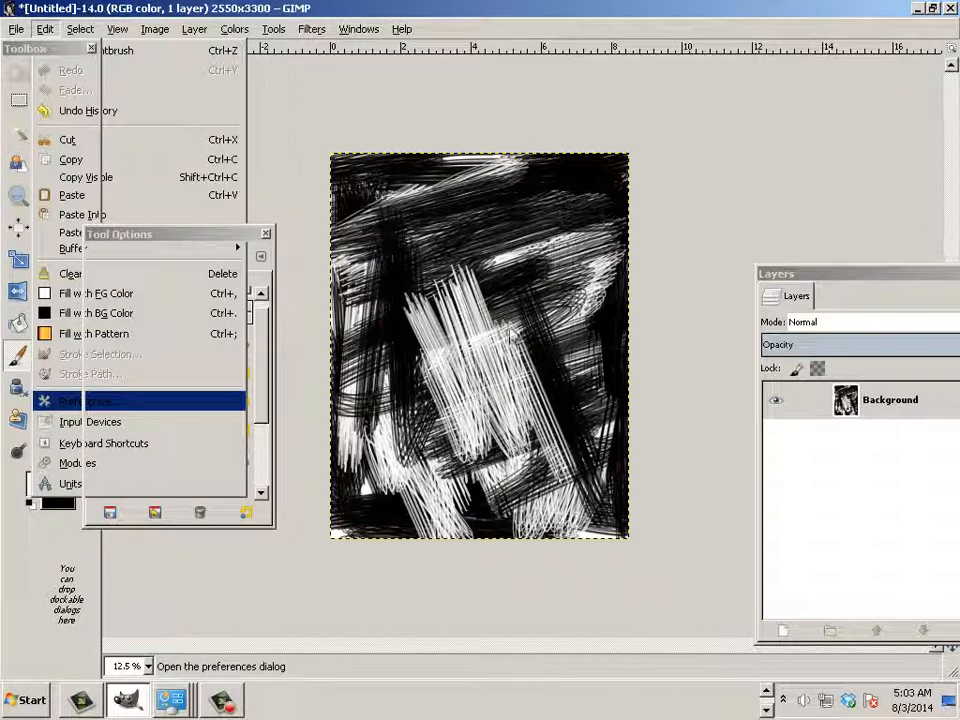
pyautogui.click(70, 400)
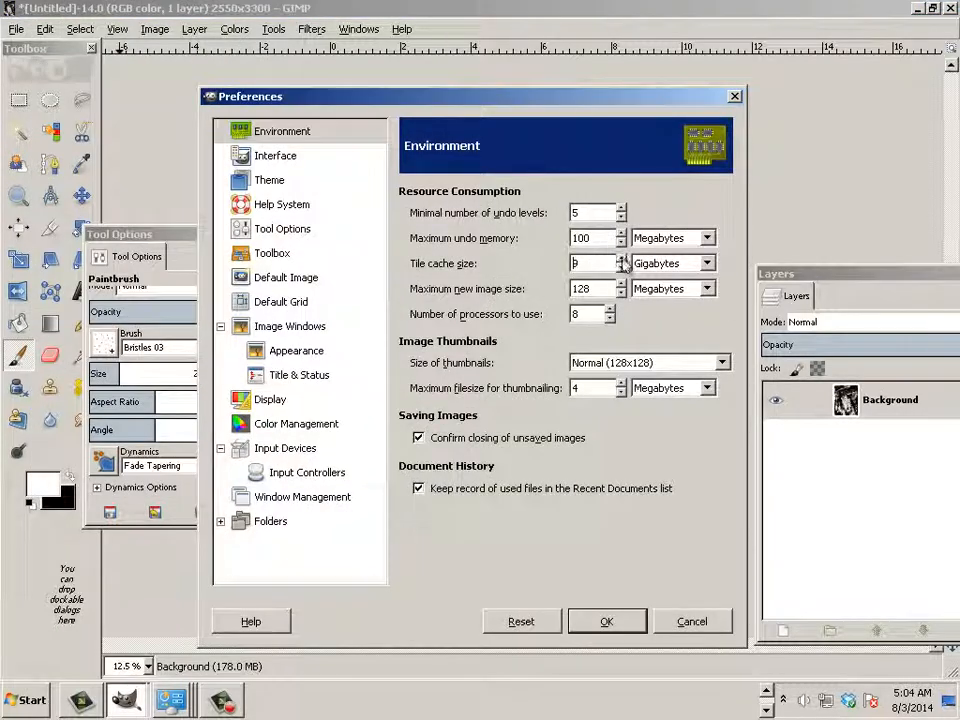